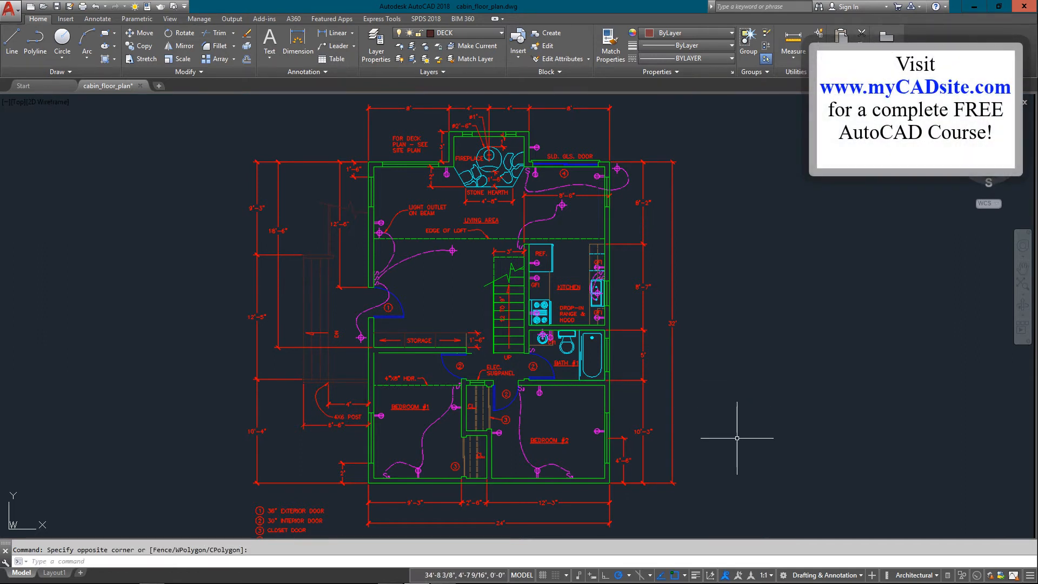
pyautogui.moveTo(734, 411)
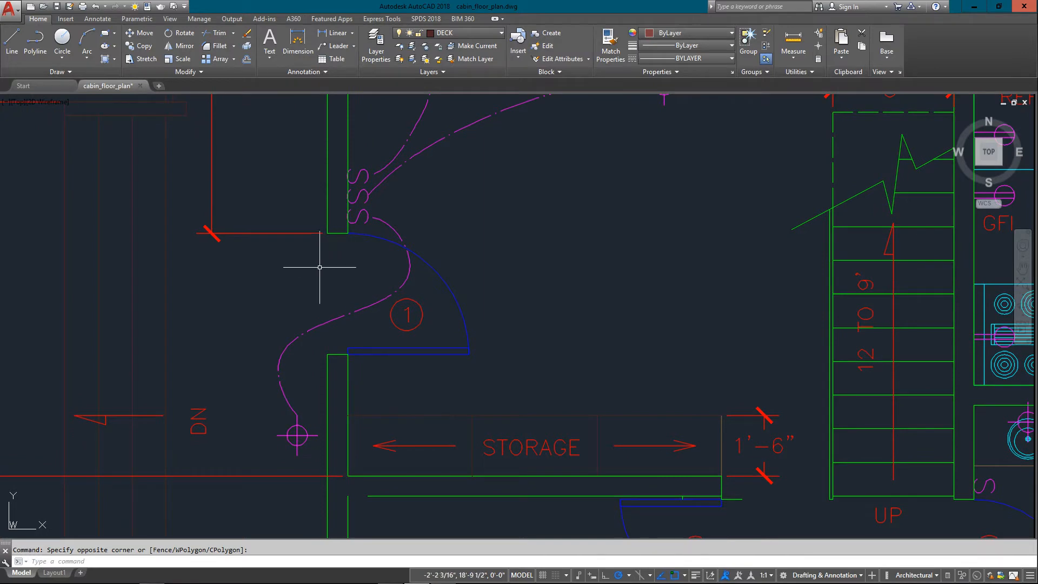
pyautogui.moveTo(333, 249)
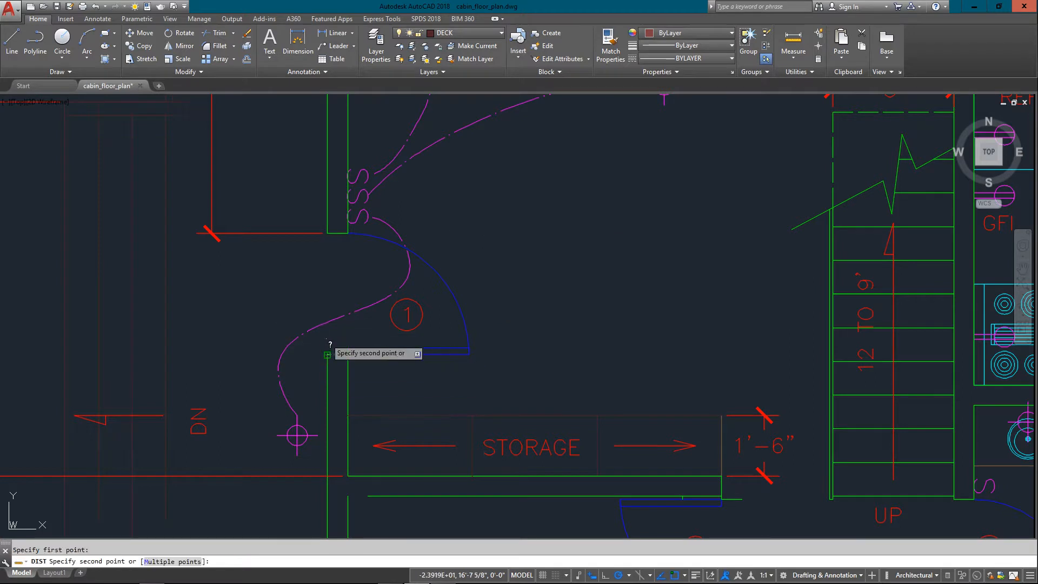
# Pick both wall ends of the door 1 opening with DIST, reading 3'-0", and review the command history
pyautogui.click(328, 237)
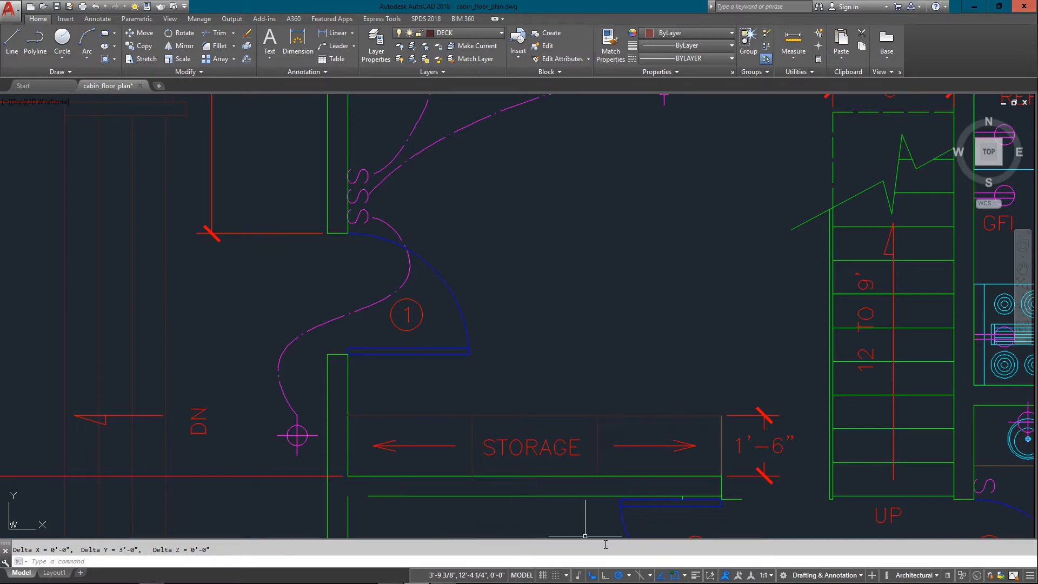
pyautogui.moveTo(380, 349)
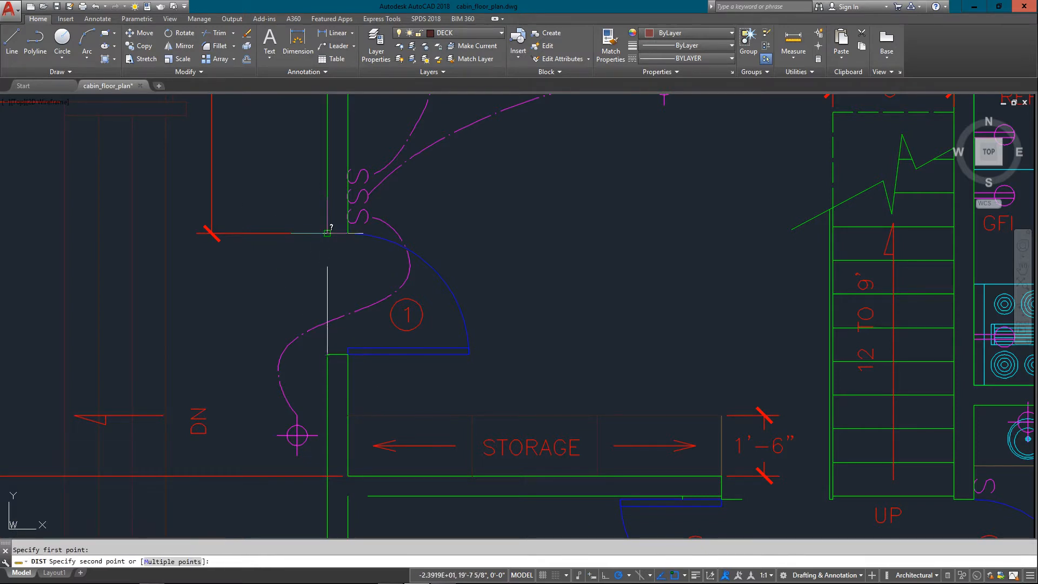
pyautogui.click(314, 277)
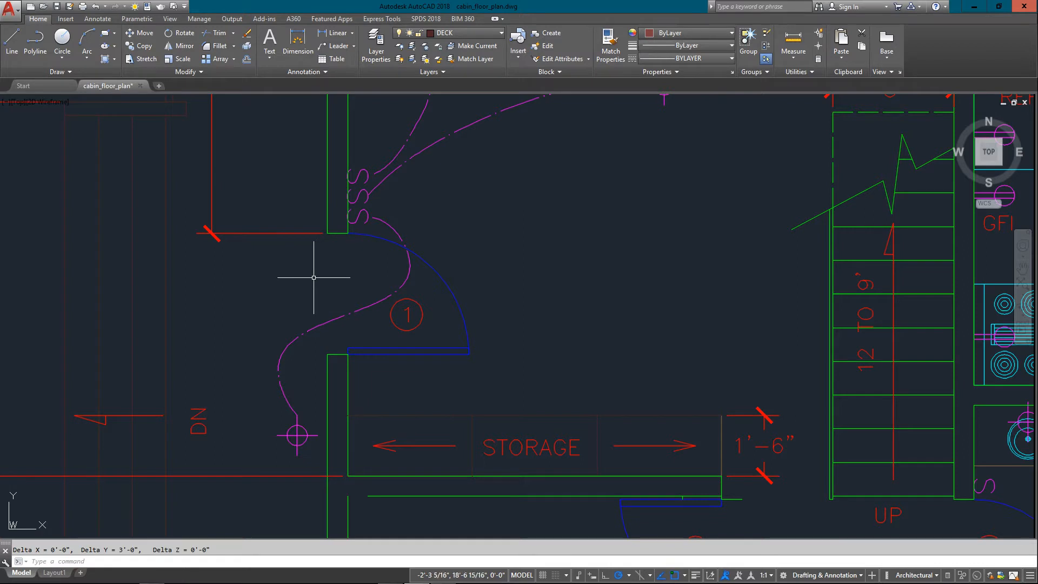
pyautogui.moveTo(162, 533)
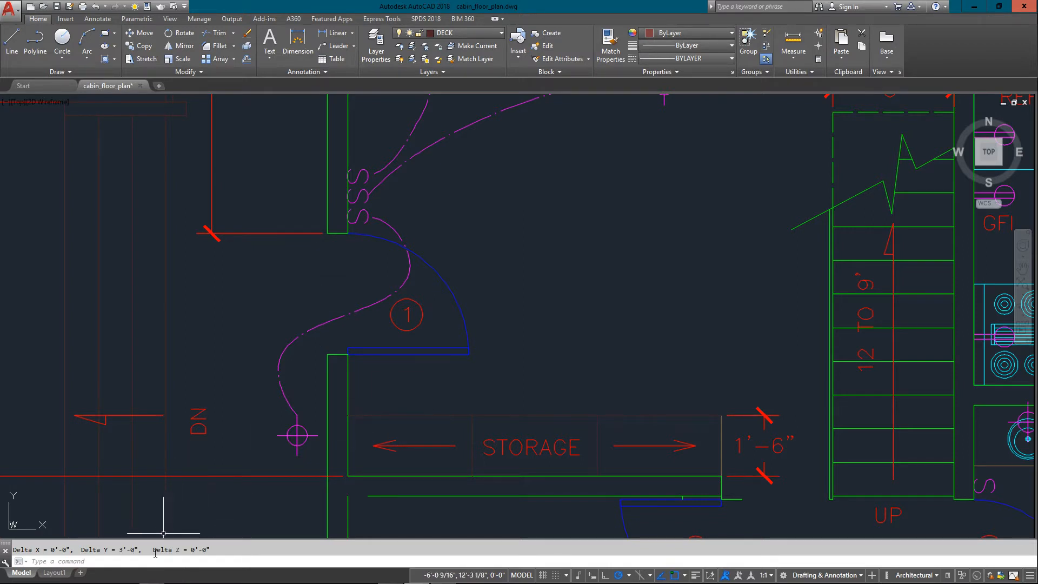
pyautogui.press('f2')
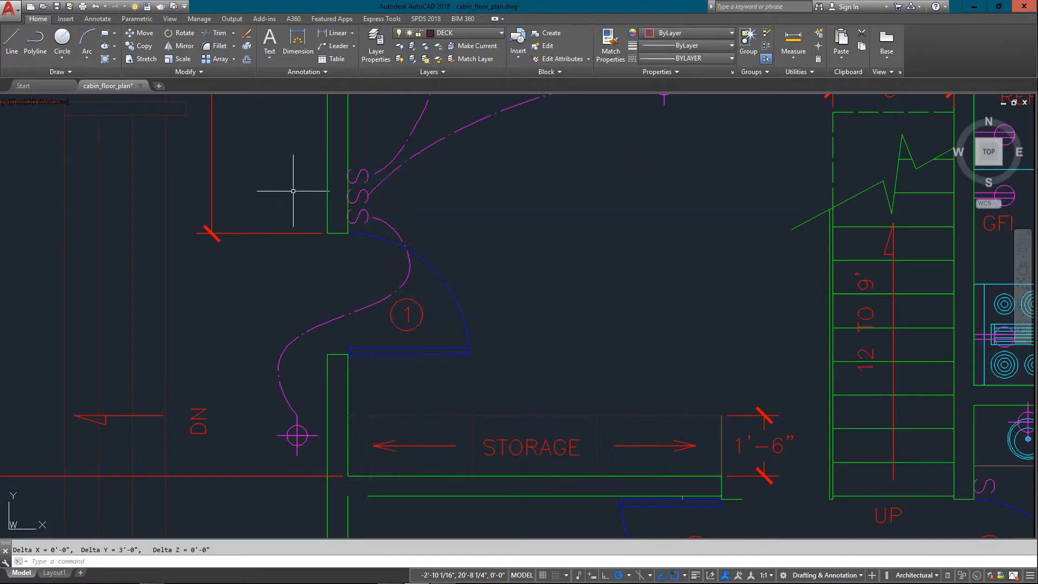
pyautogui.moveTo(436, 283)
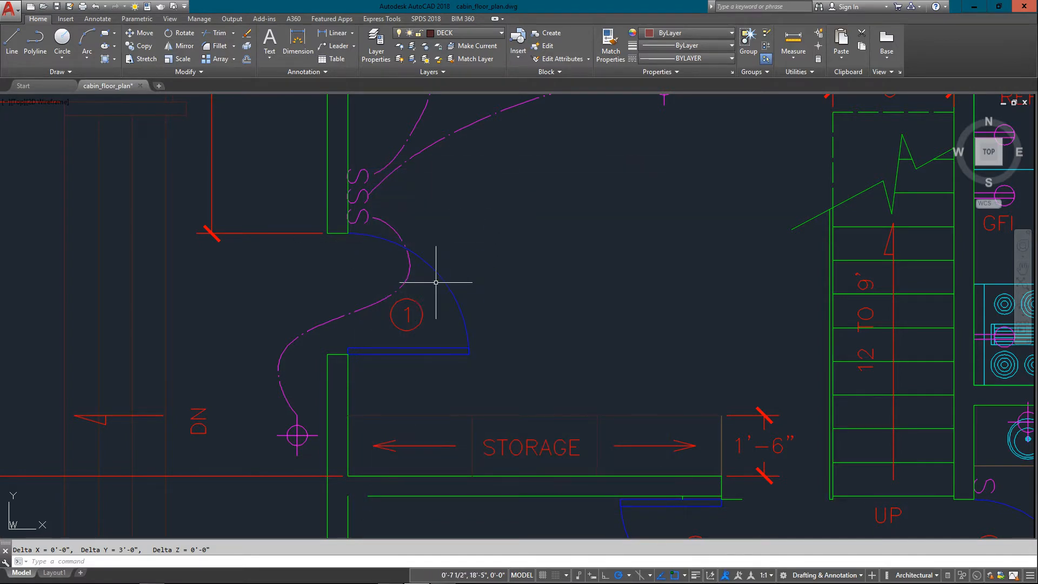
pyautogui.moveTo(436, 273)
pyautogui.write('DI')
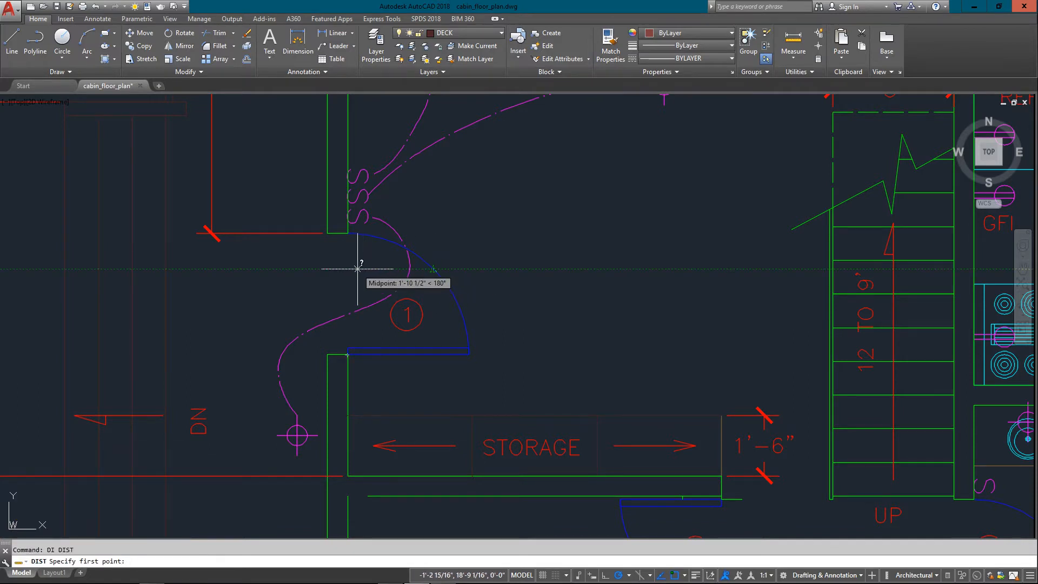
pyautogui.moveTo(355, 268)
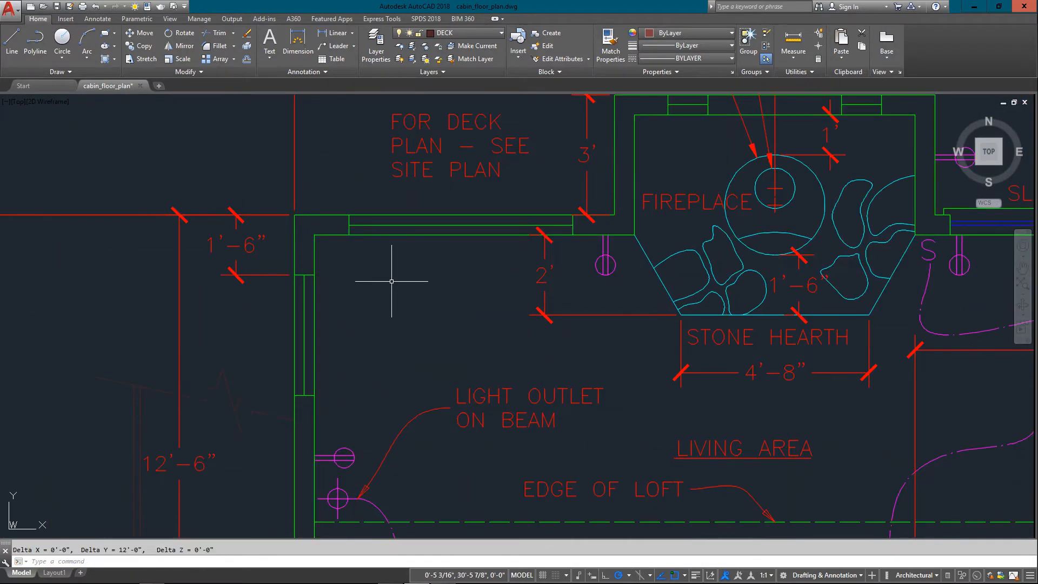
pyautogui.moveTo(392, 281)
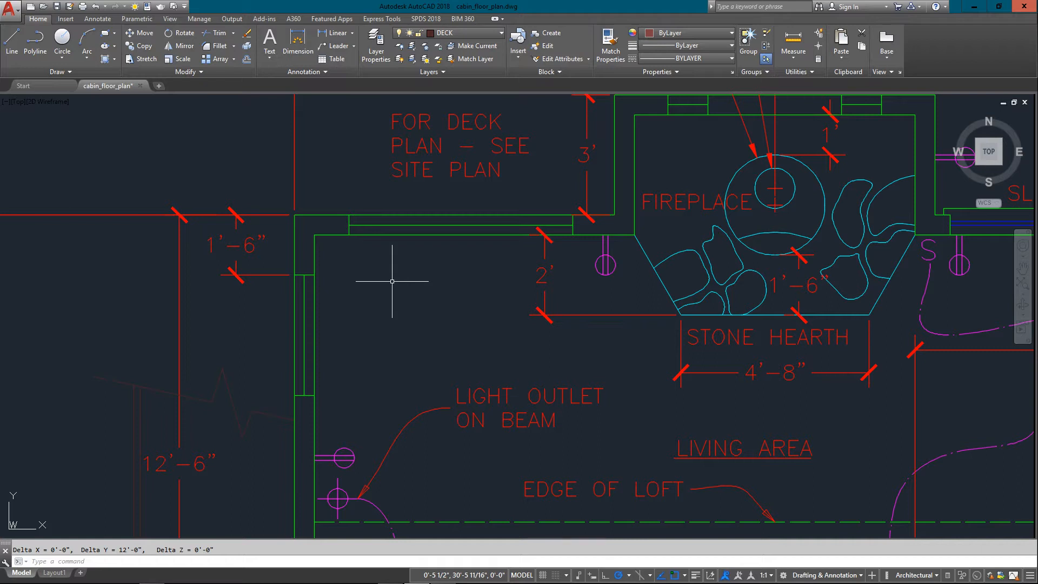
pyautogui.moveTo(559, 104)
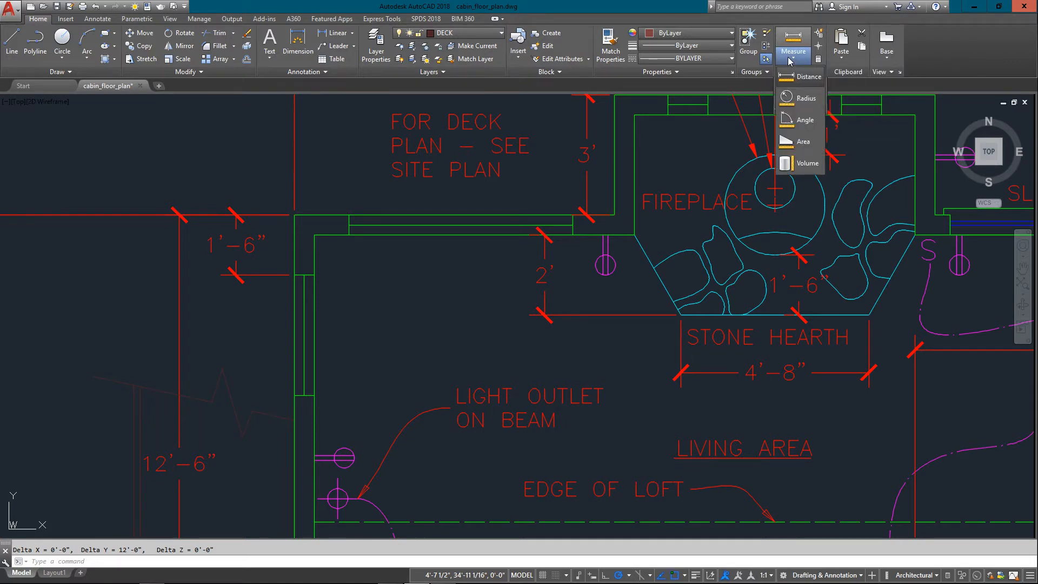
pyautogui.moveTo(803, 141)
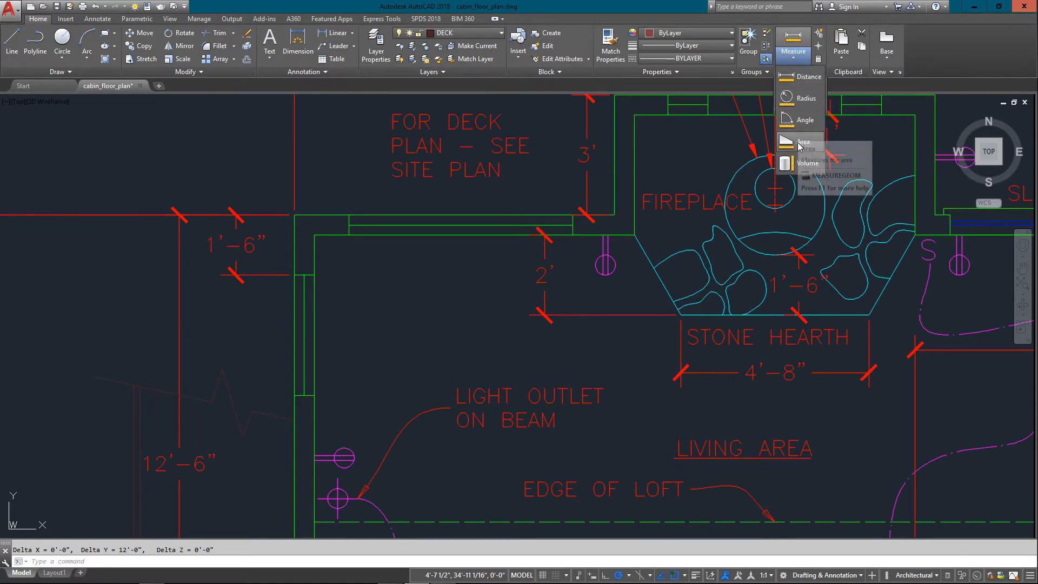
pyautogui.moveTo(786, 163)
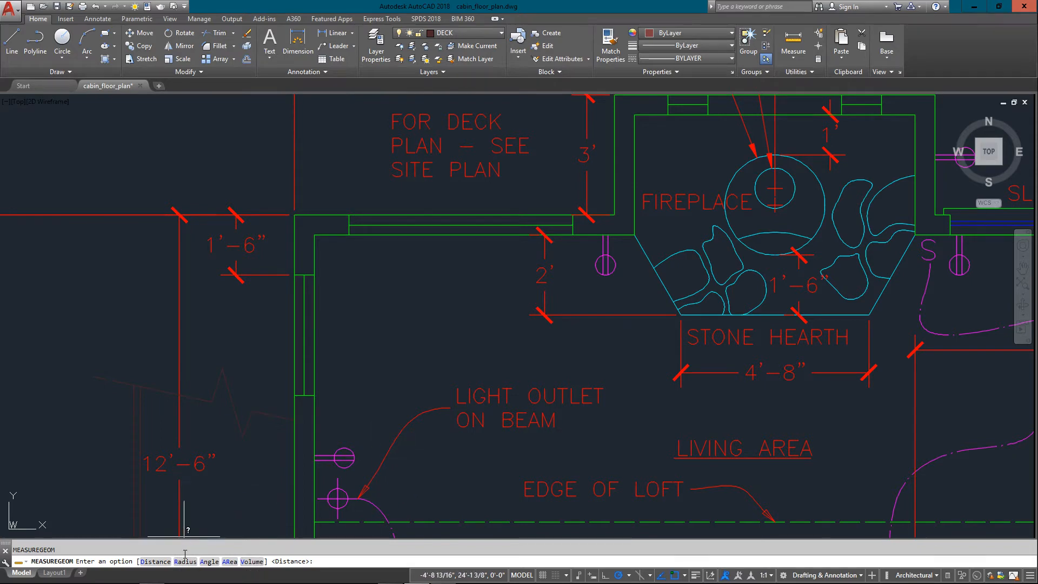
# Choose the Radius option in MEASUREGEOM and zoom toward door 1's swing arc
pyautogui.write('R')
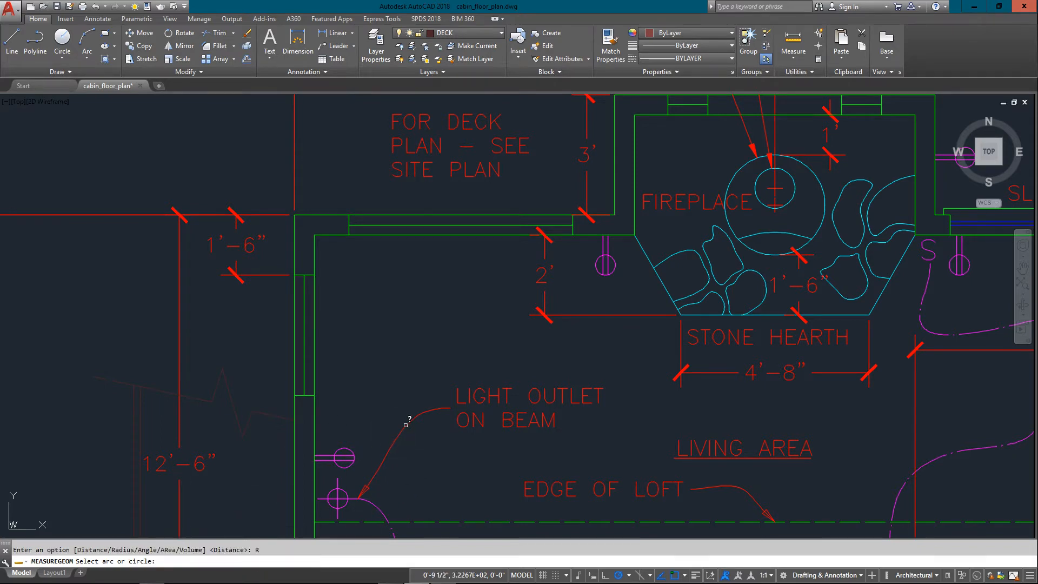
pyautogui.scroll(-3)
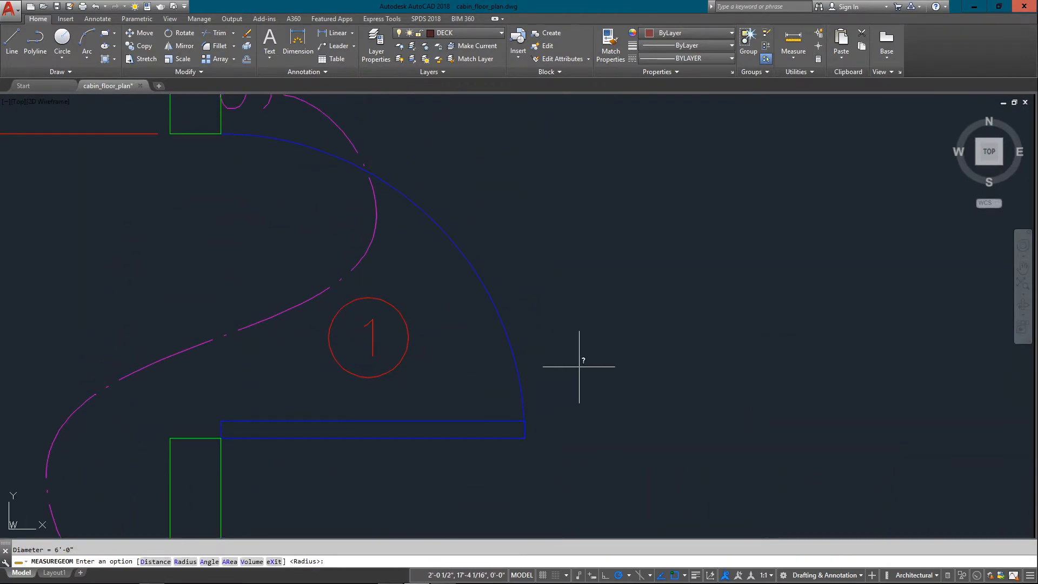
pyautogui.moveTo(275, 374)
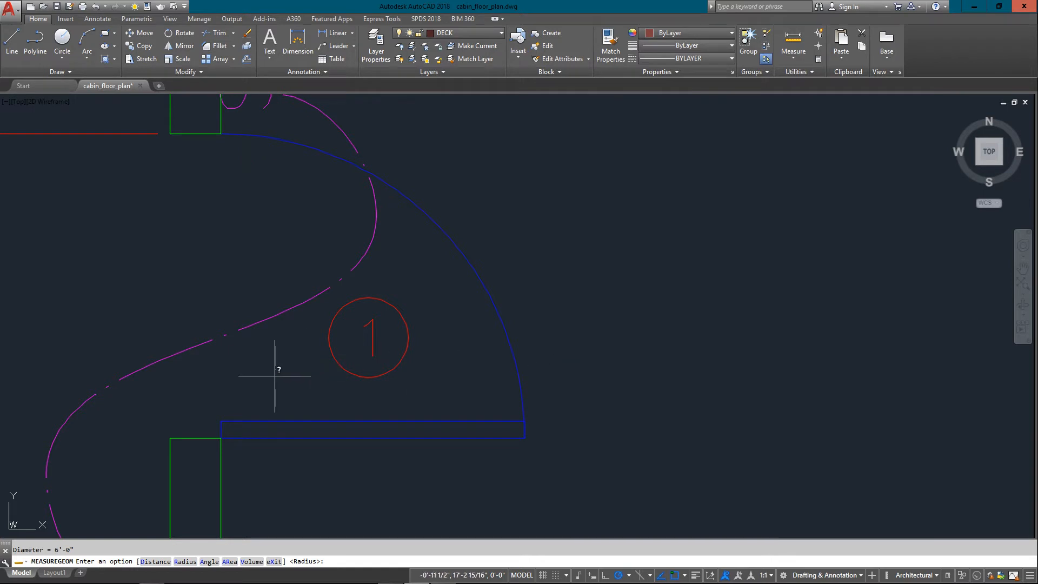
pyautogui.press('F2')
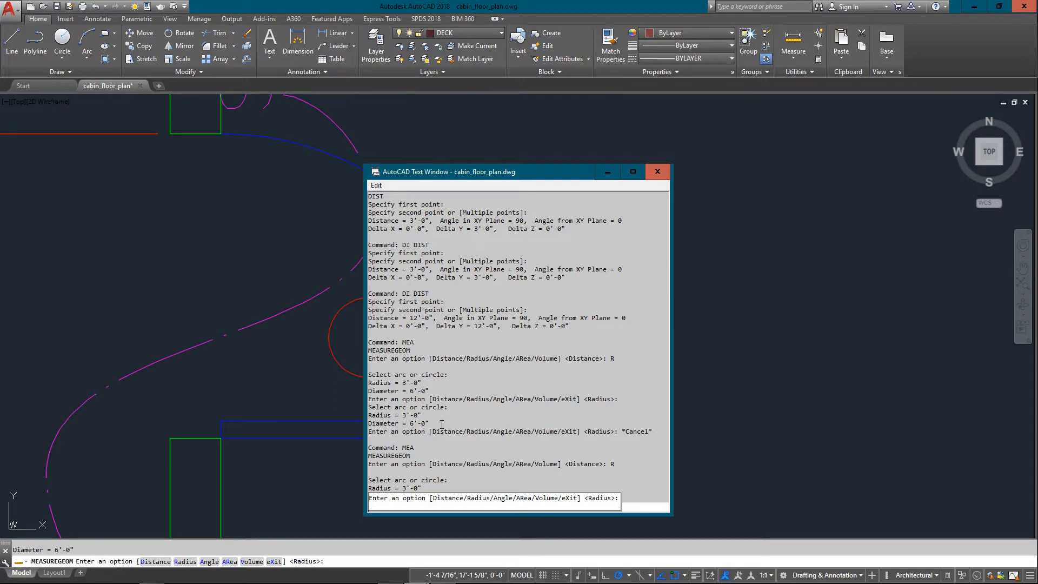
pyautogui.moveTo(367, 411); pyautogui.dragTo(429, 427)
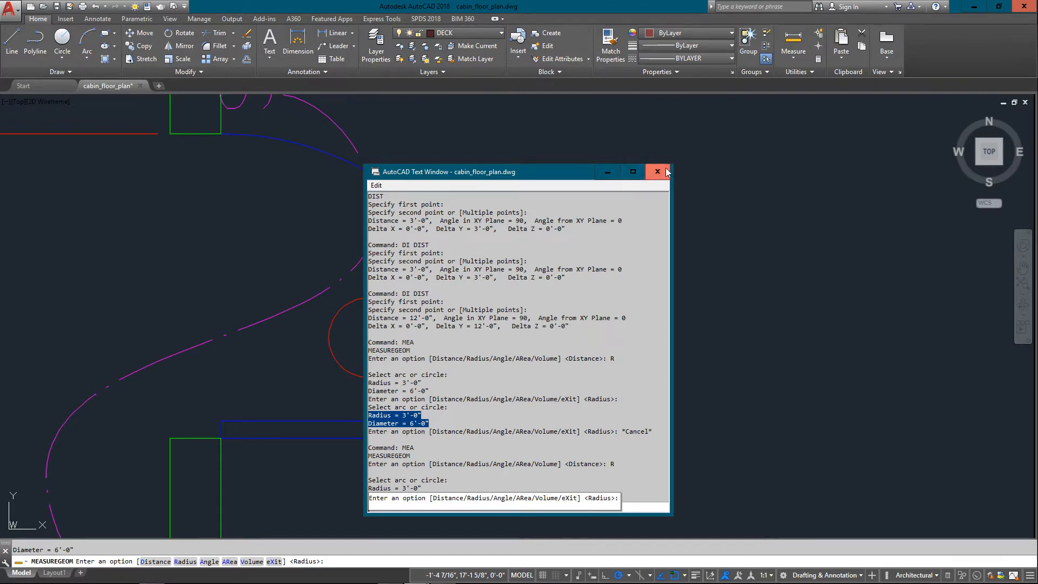
pyautogui.click(657, 172)
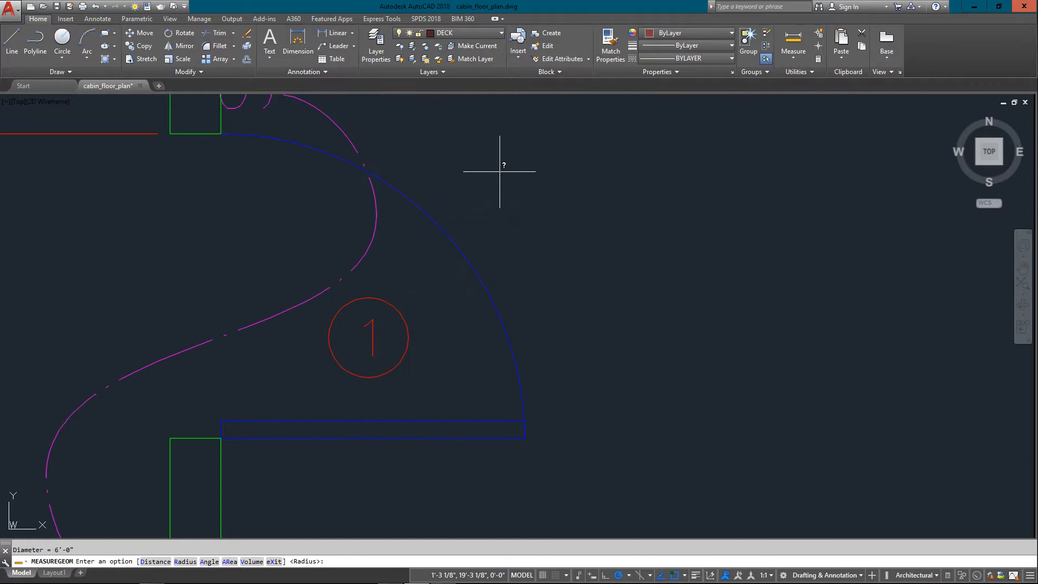
pyautogui.moveTo(609, 530)
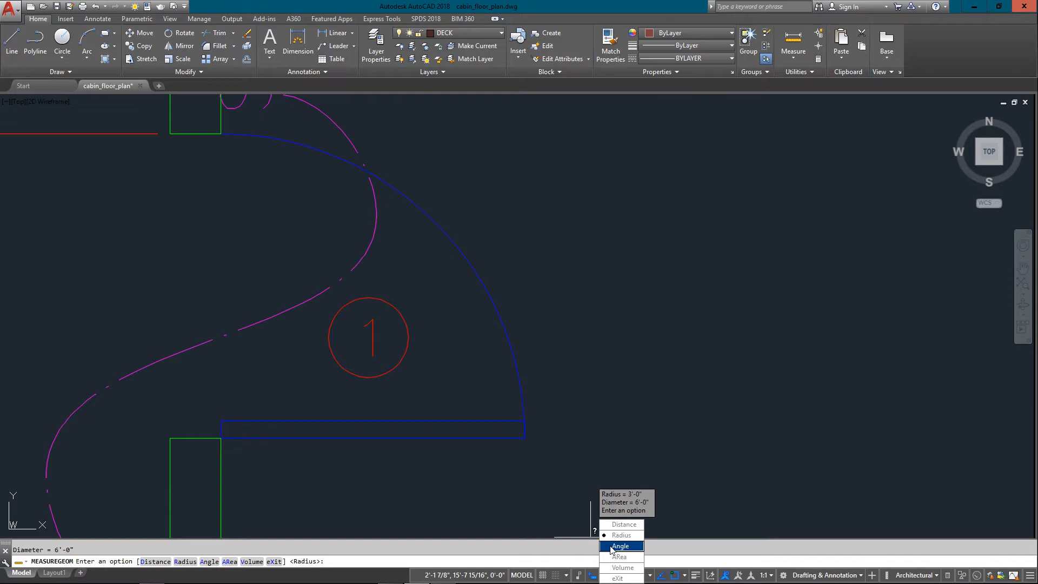
# Switch MEASUREGEOM to Angle for door 1's 90° swing, then to ARea for the kitchen
pyautogui.click(621, 546)
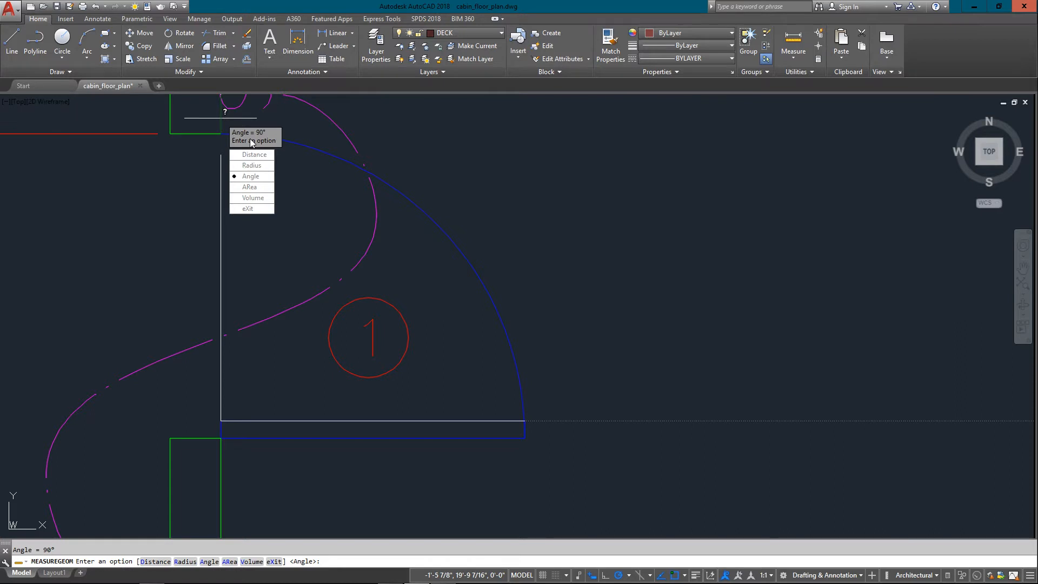
pyautogui.moveTo(399, 233)
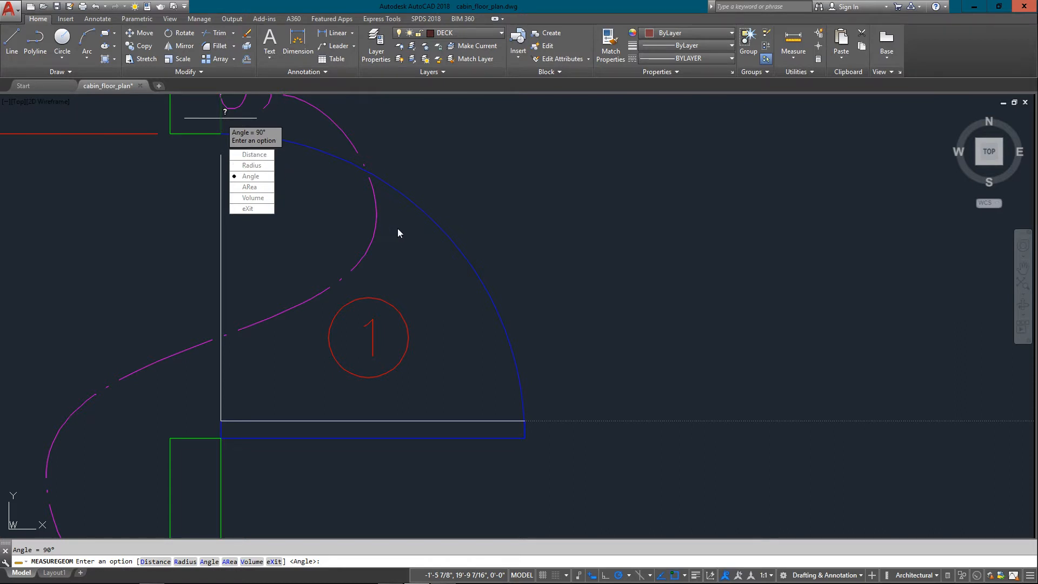
pyautogui.moveTo(250, 187)
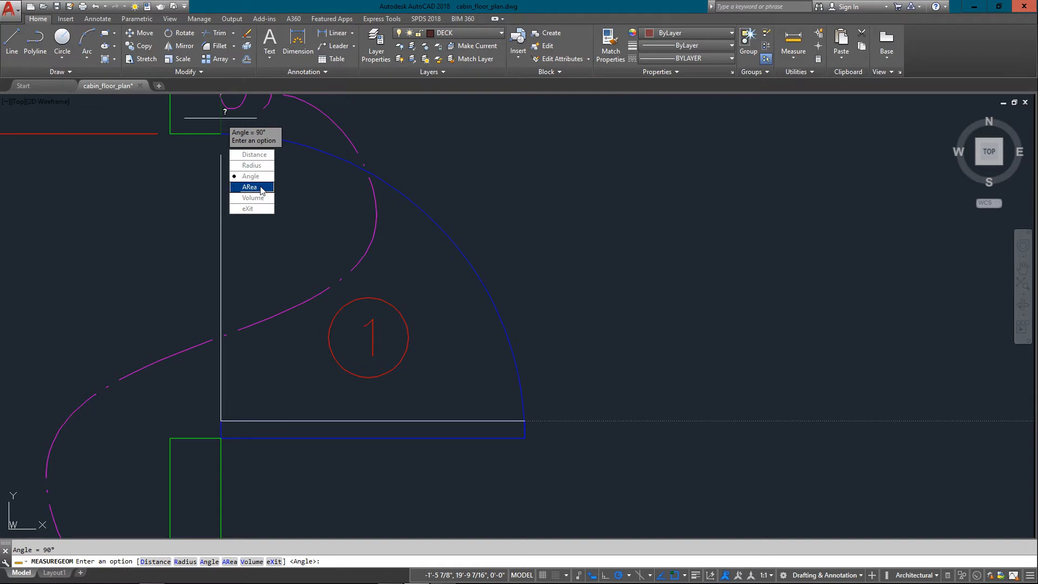
pyautogui.click(250, 187)
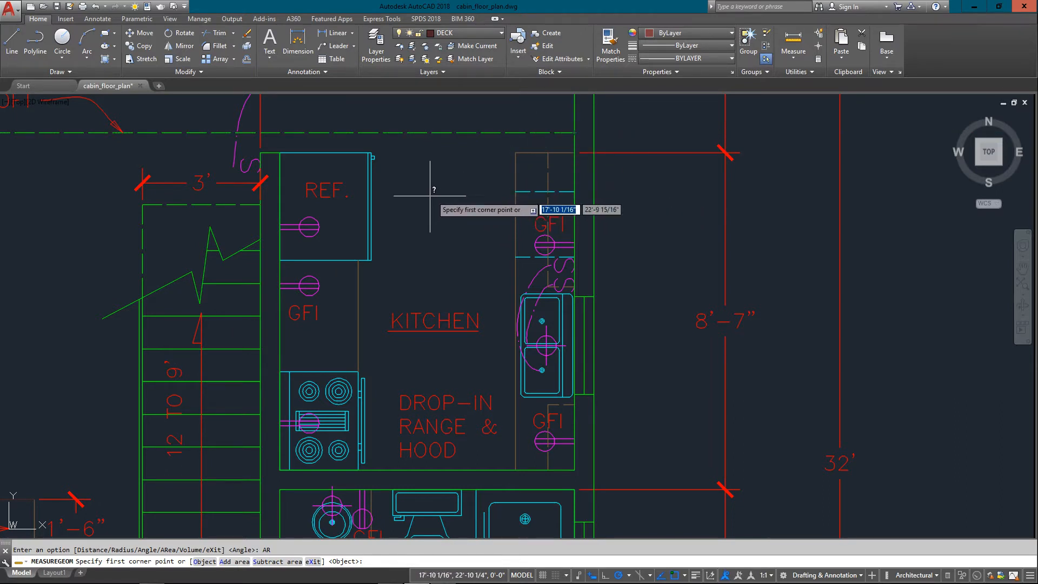
pyautogui.moveTo(433, 185)
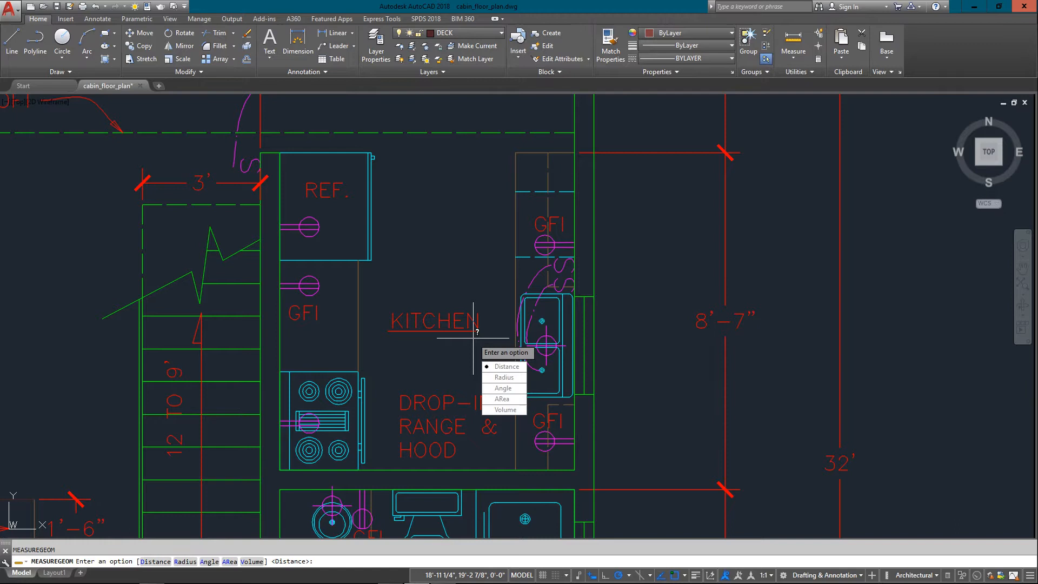
pyautogui.moveTo(502, 399)
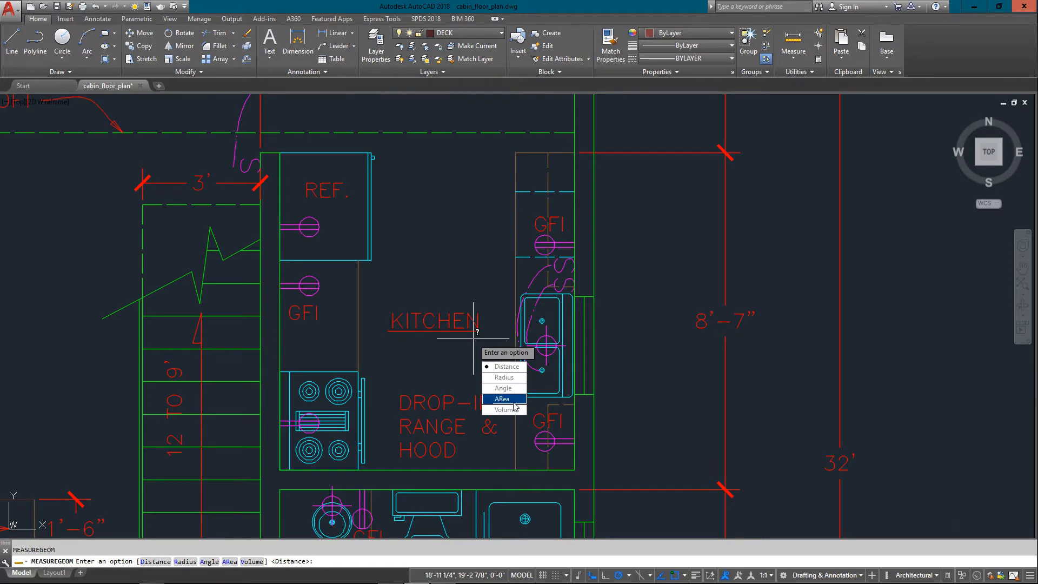
# Measure the kitchen outline by its corners: 4590.00 sq in. area, 23'-10 1/4" perimeter
pyautogui.click(501, 399)
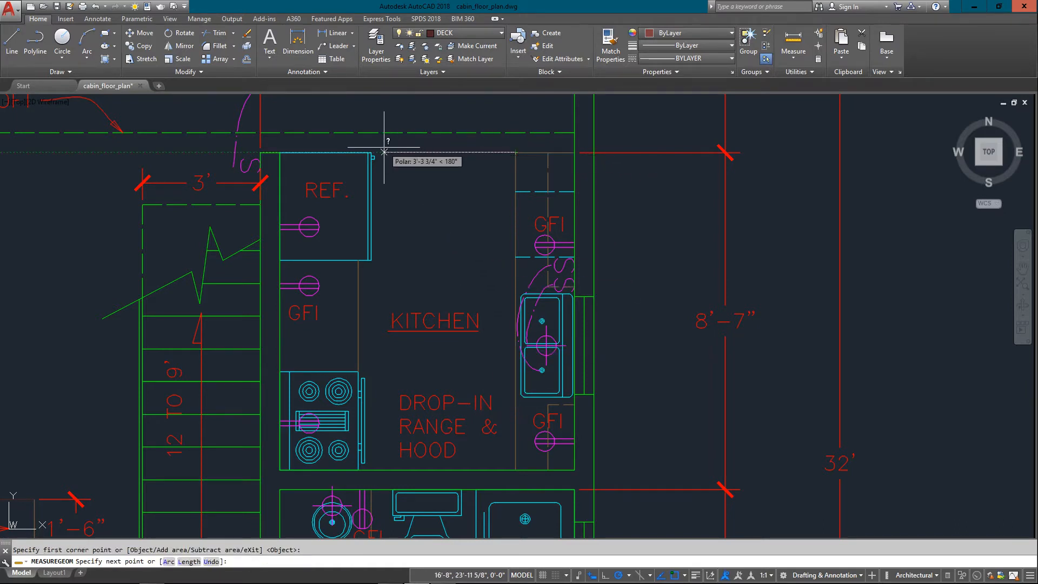
pyautogui.click(339, 243)
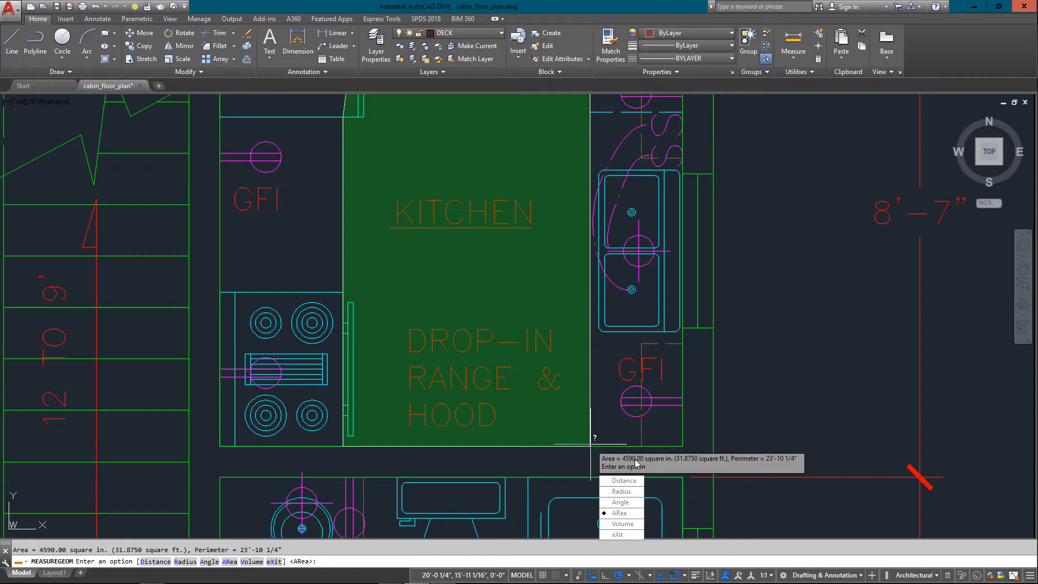
pyautogui.moveTo(705, 467)
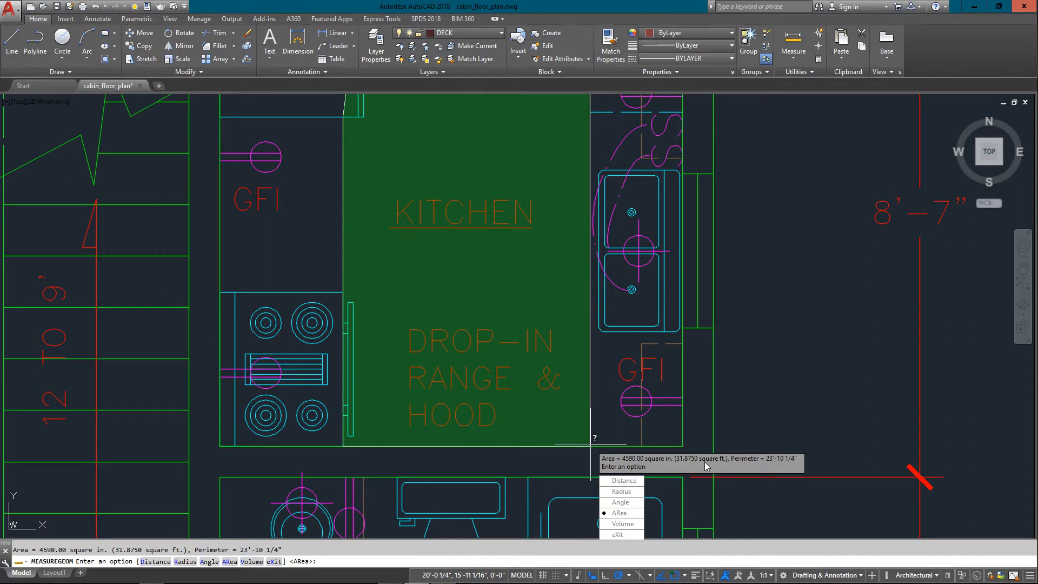
pyautogui.moveTo(708, 465)
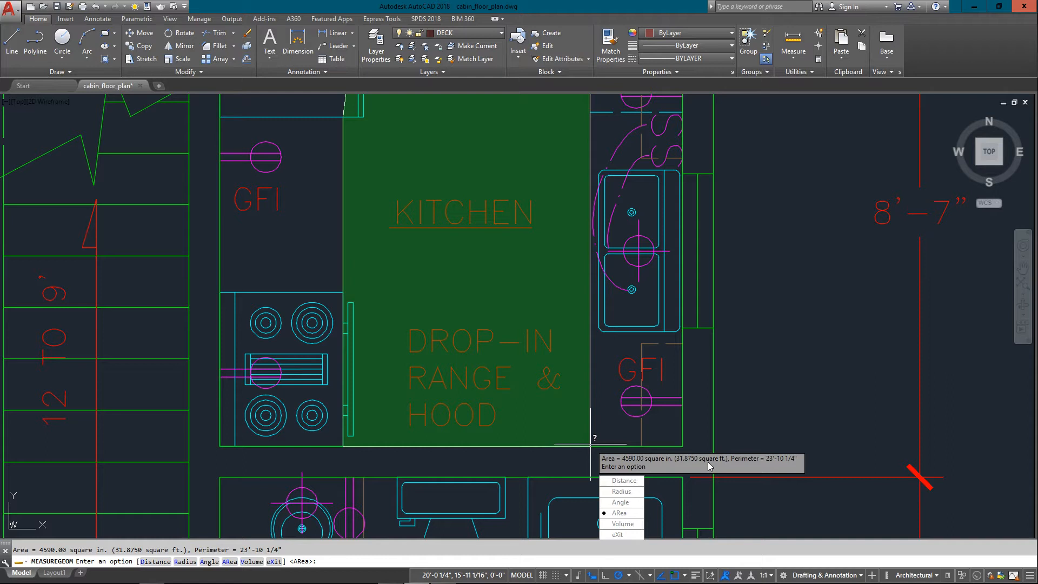
pyautogui.moveTo(652, 481)
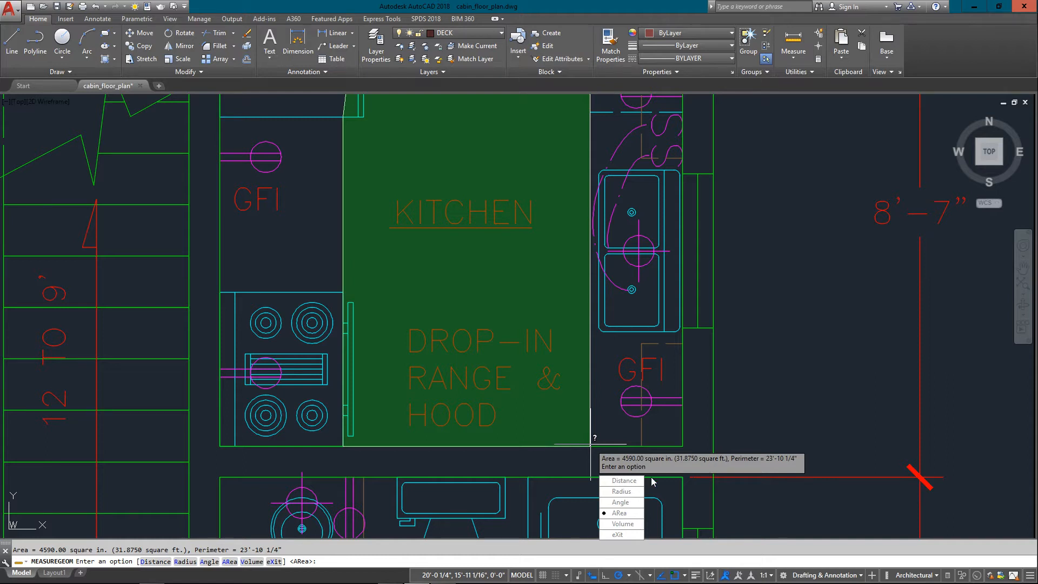
pyautogui.moveTo(704, 486)
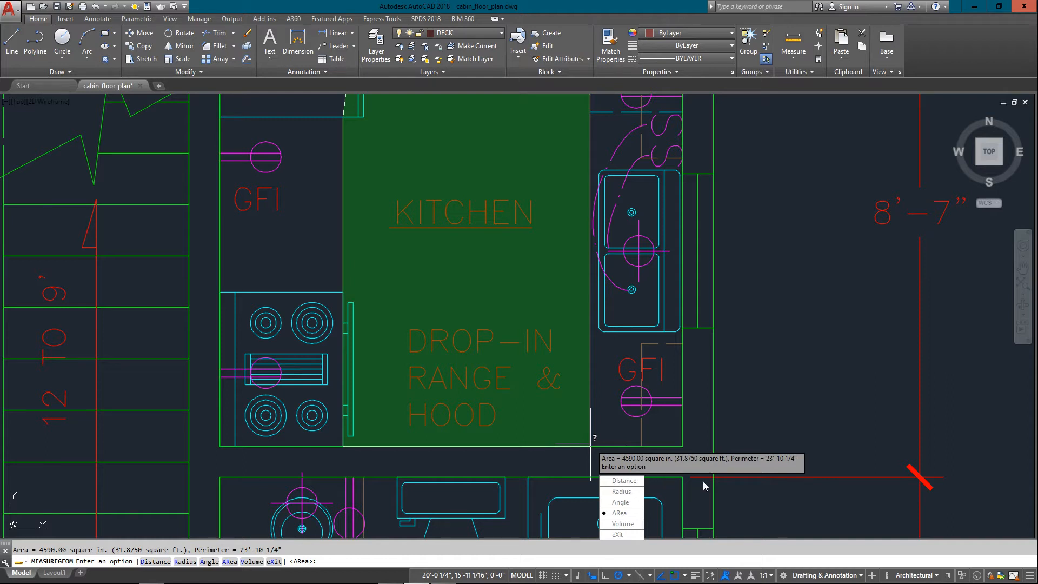
pyautogui.moveTo(707, 411)
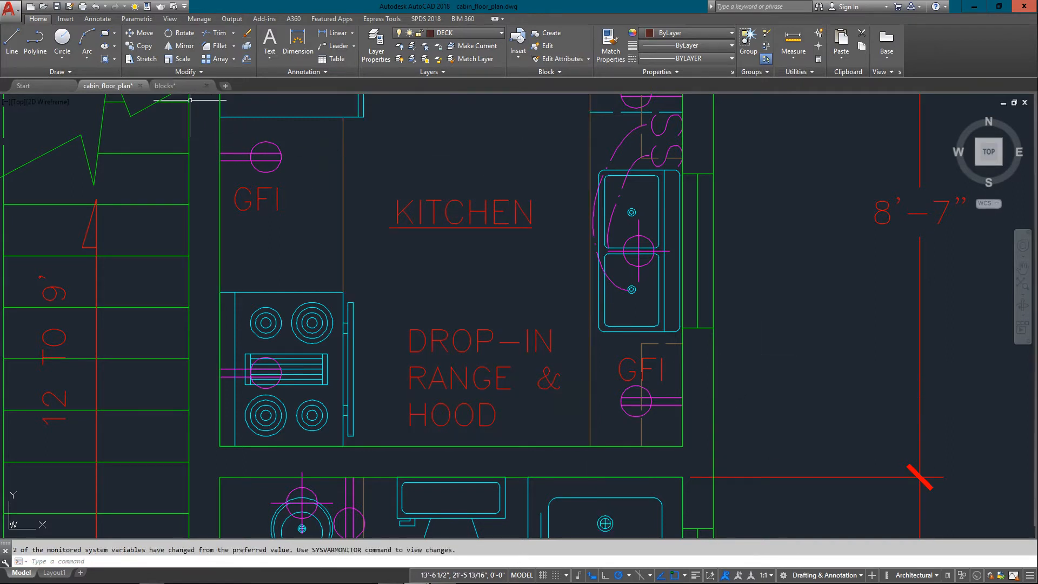
# In blocks.dwg, measure the large box's volume as 4335831.5966 and dismiss the Text Window
pyautogui.click(165, 85)
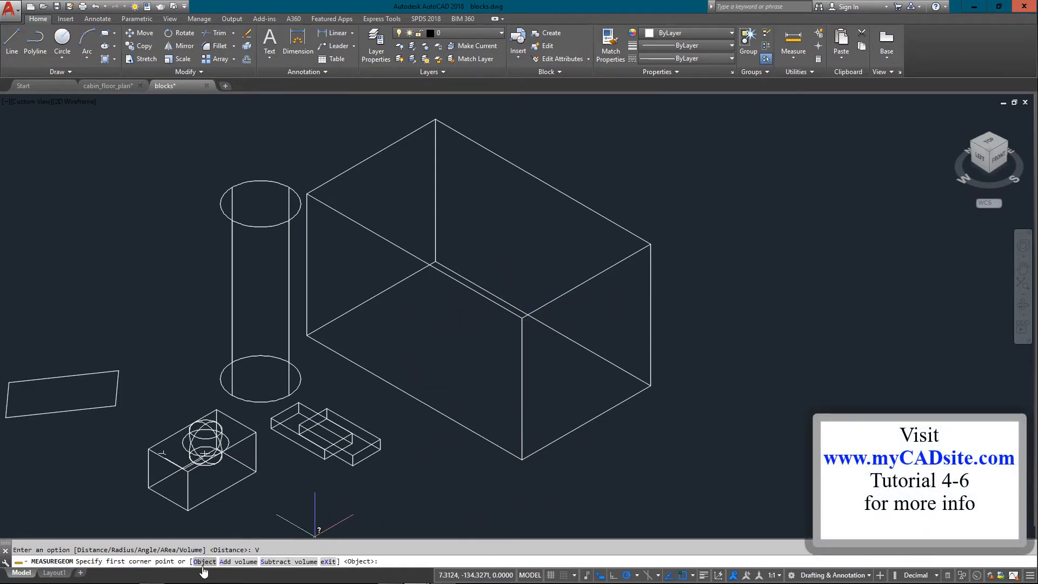
pyautogui.moveTo(238, 561)
pyautogui.write('O')
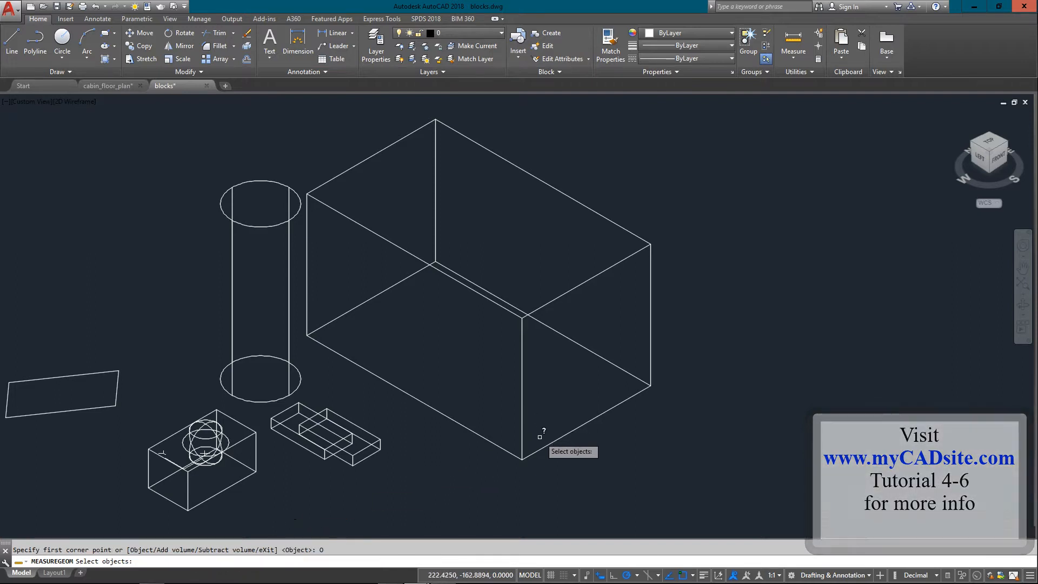
pyautogui.click(541, 436)
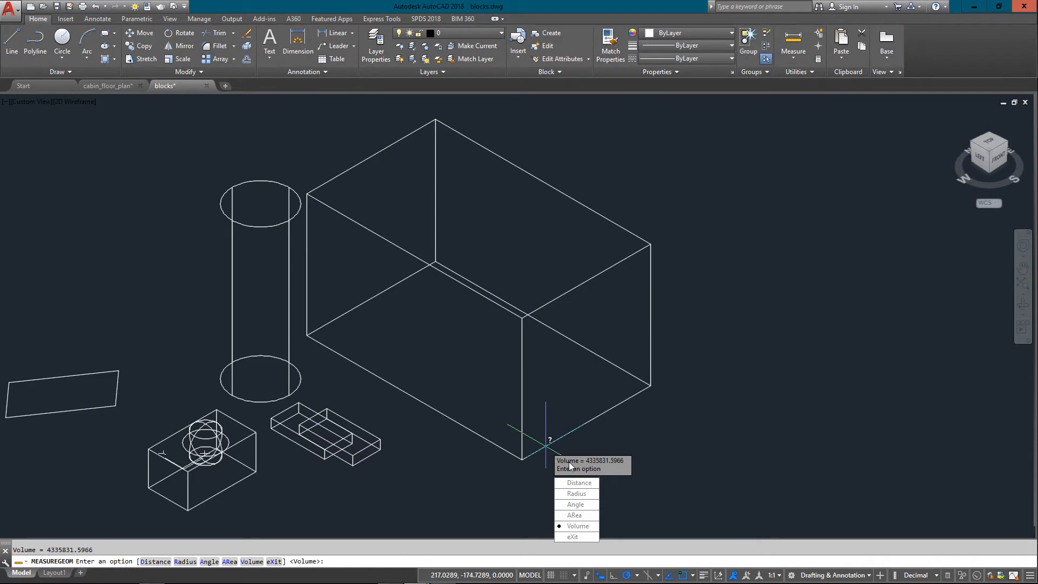
pyautogui.moveTo(588, 468)
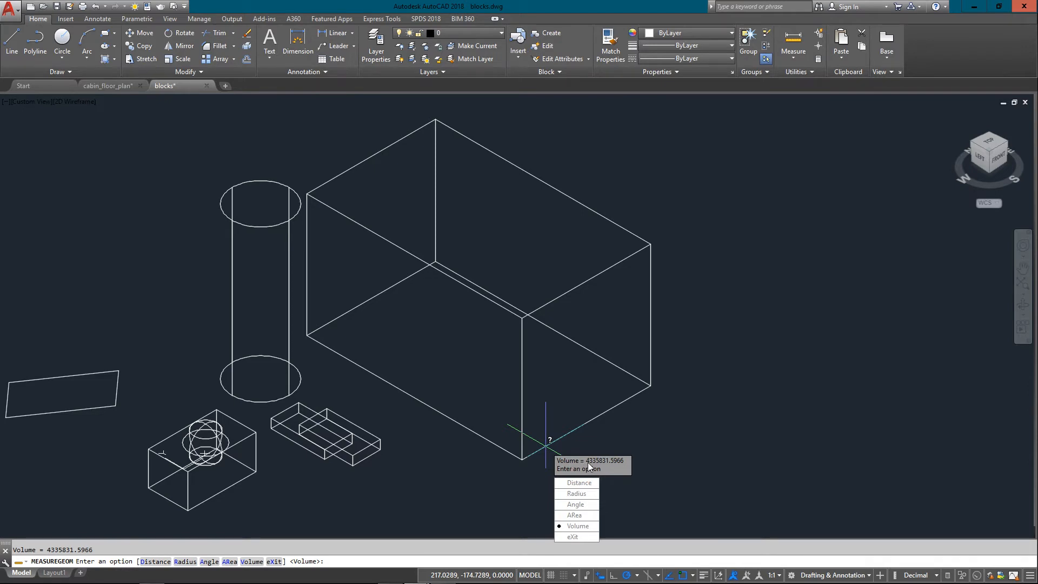
pyautogui.moveTo(591, 465)
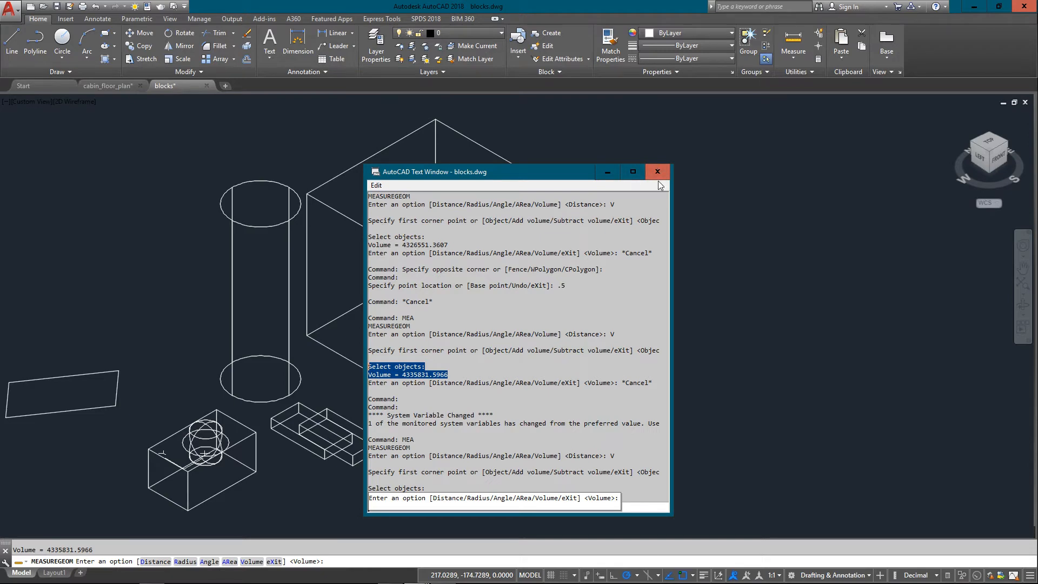
pyautogui.click(658, 172)
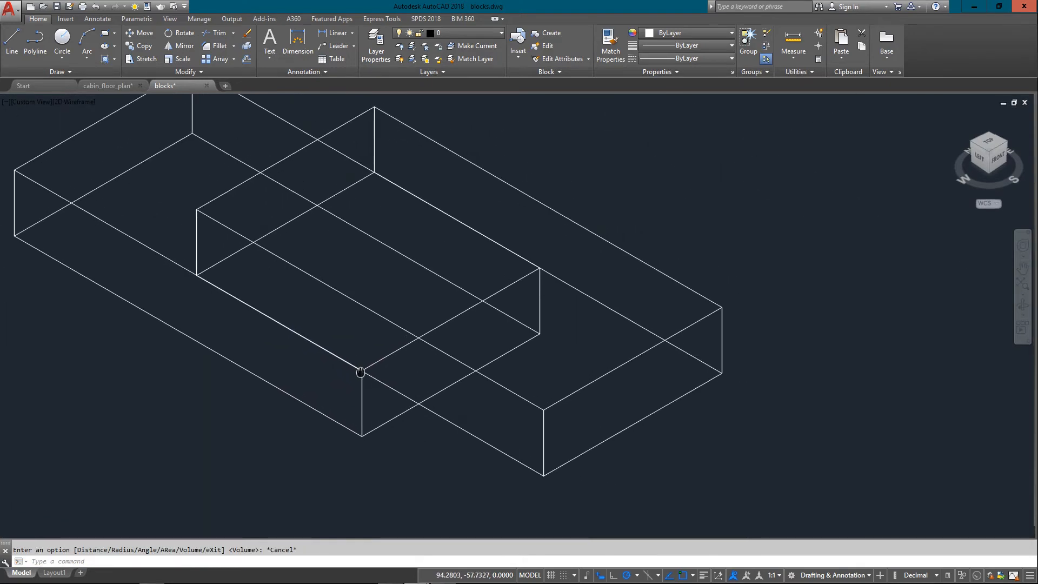
# Run MEA Volume tracing the slotted block's base corners and height, then cancel the command
pyautogui.write('MEA')
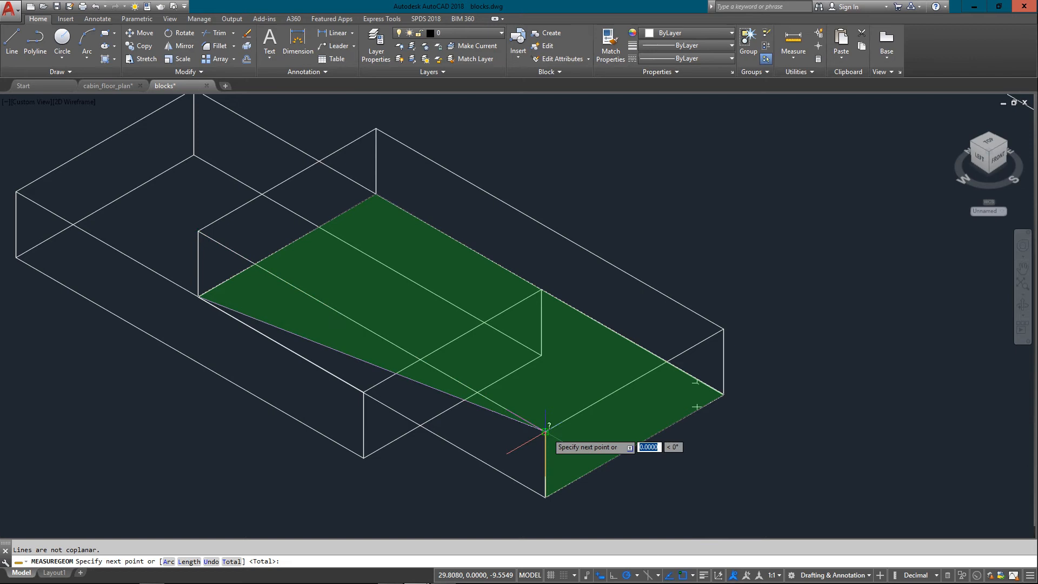
pyautogui.moveTo(722, 328)
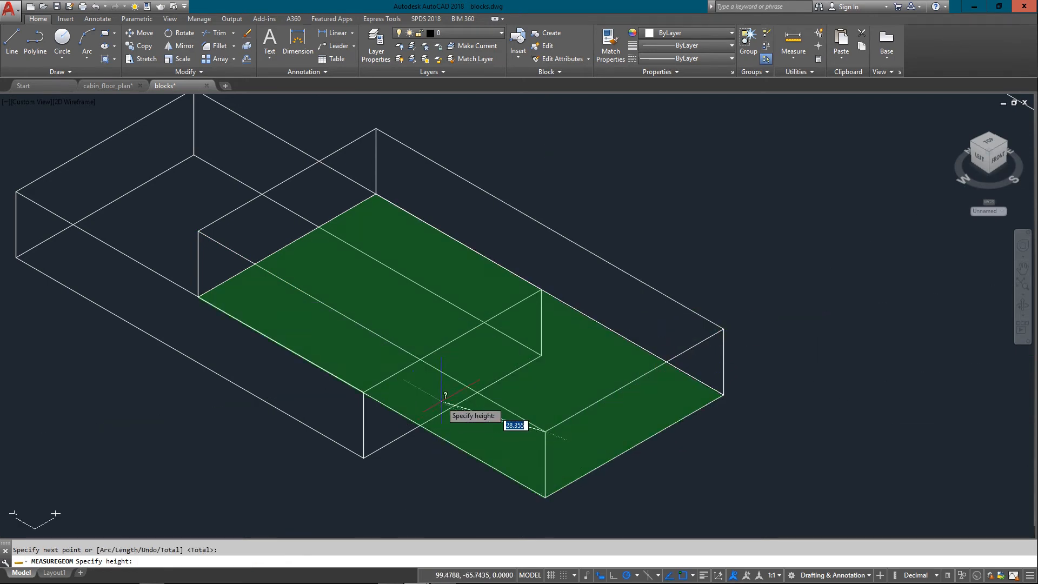
pyautogui.moveTo(542, 430)
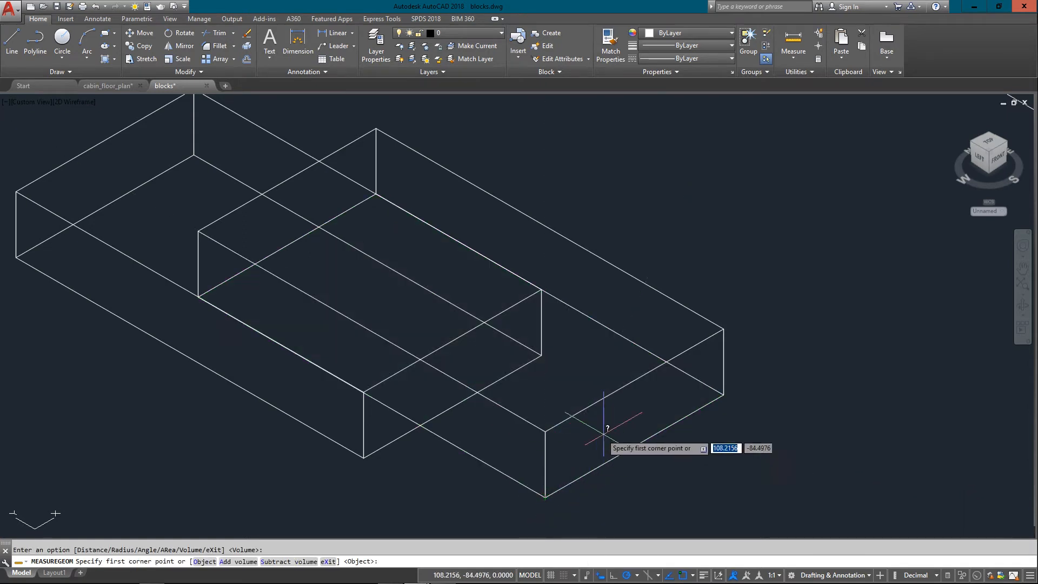
pyautogui.press('Escape')
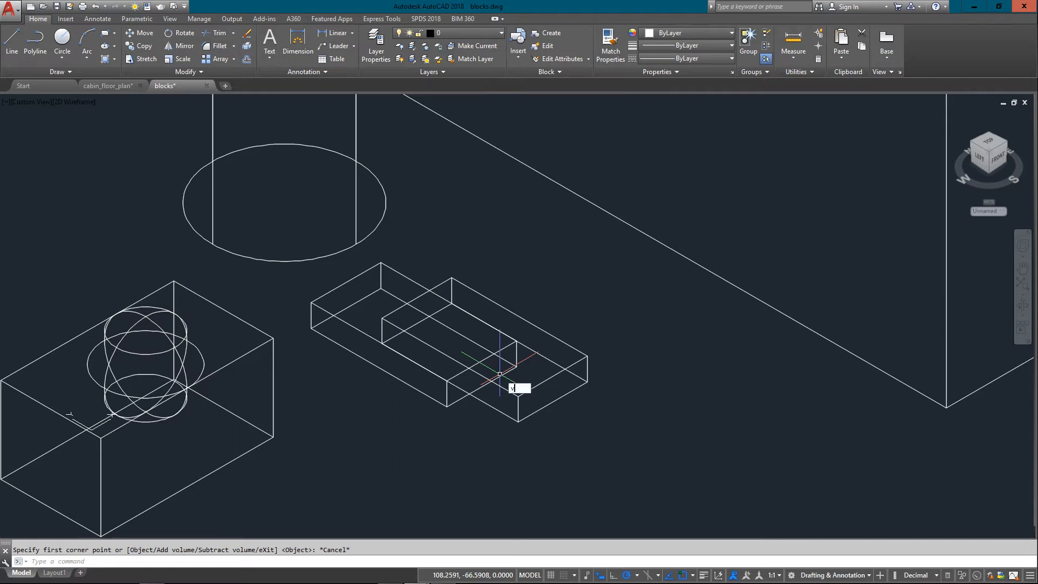
# Run MASSPROP on the large box (volume 4335831.5966) and answer No to writing a file
pyautogui.write('VOLUME')
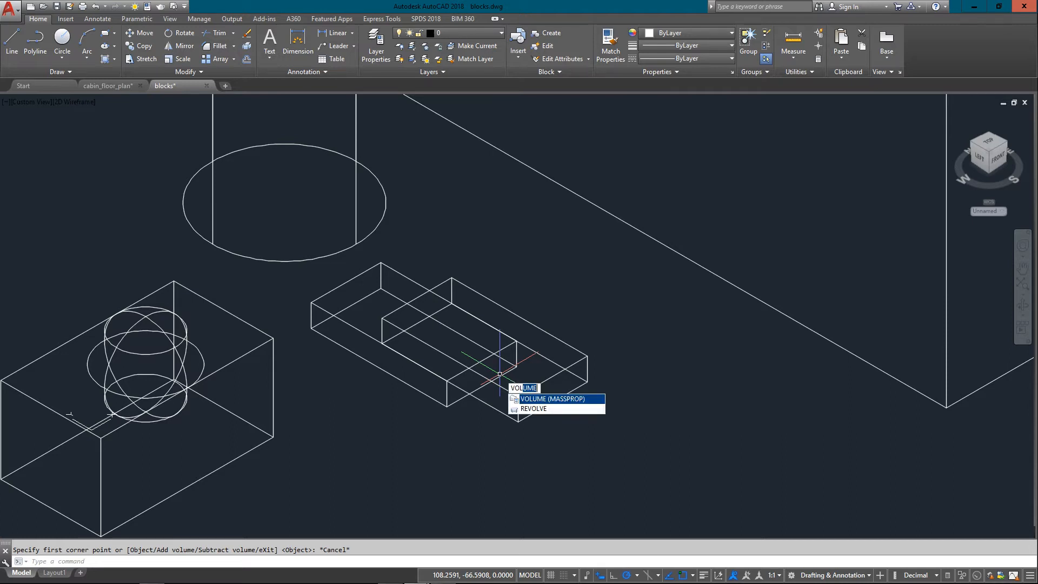
pyautogui.click(554, 399)
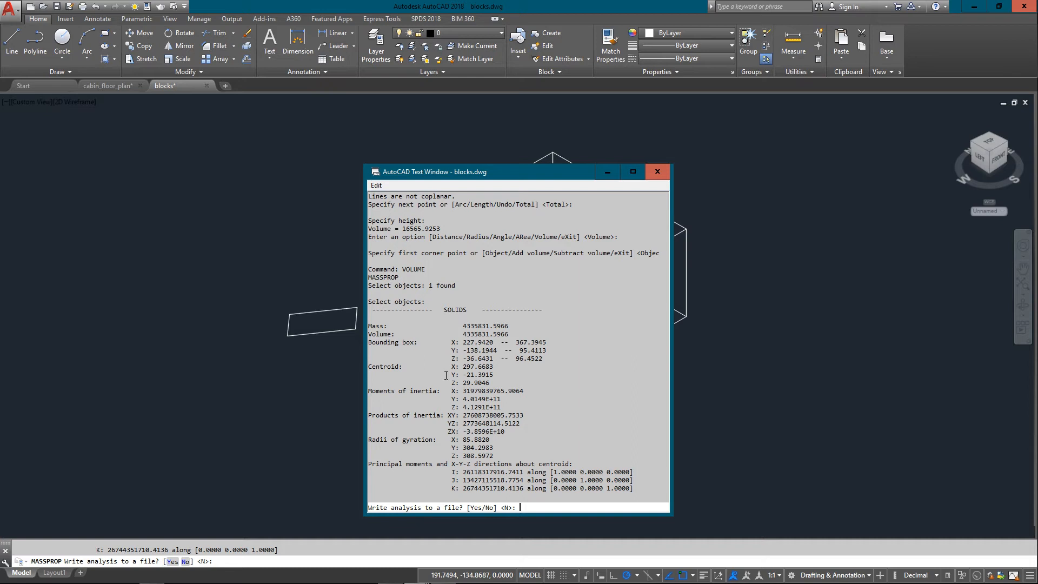
pyautogui.moveTo(486, 300)
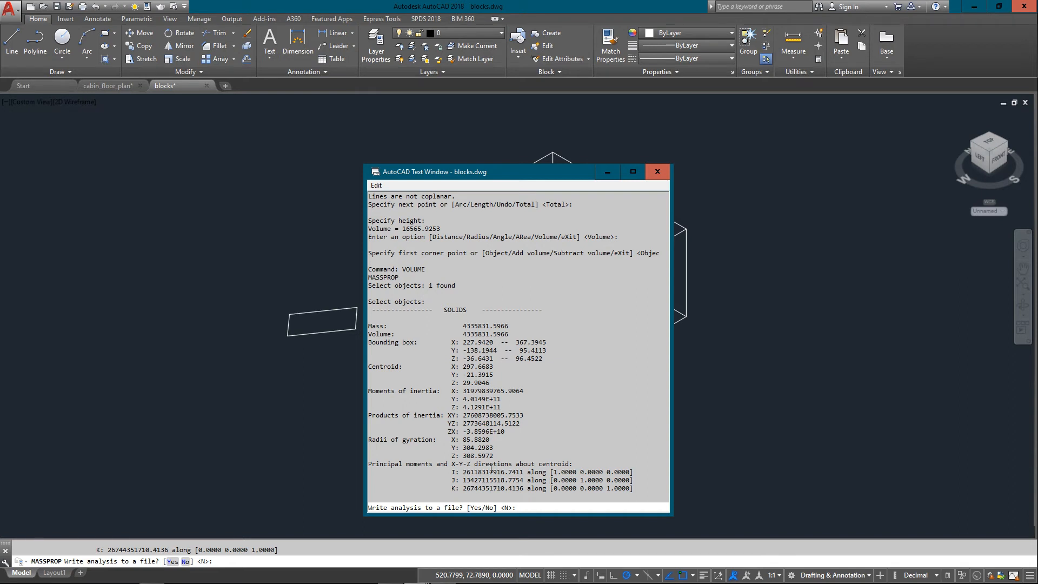
pyautogui.click(520, 507)
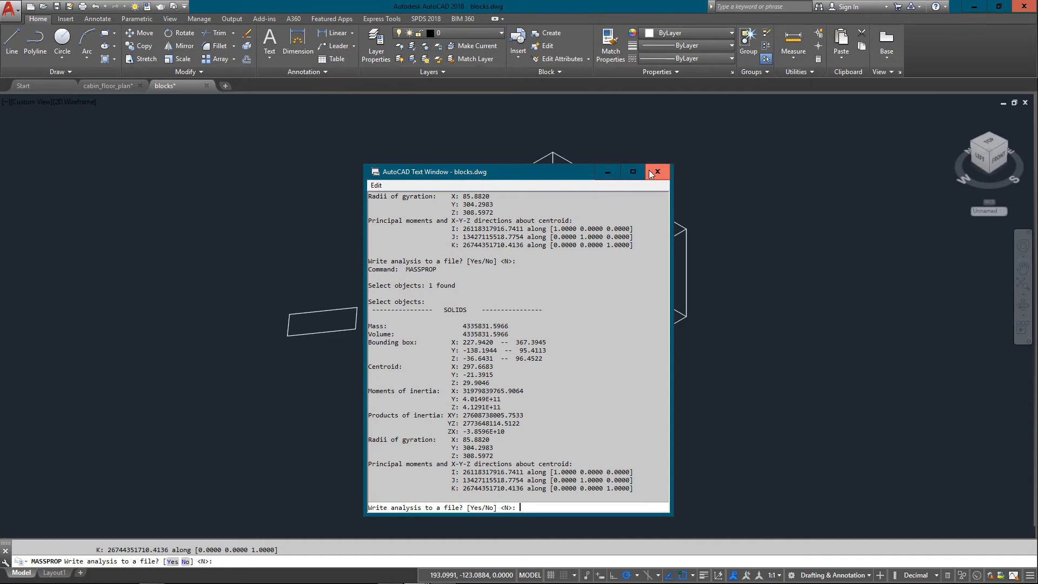
pyautogui.click(658, 171)
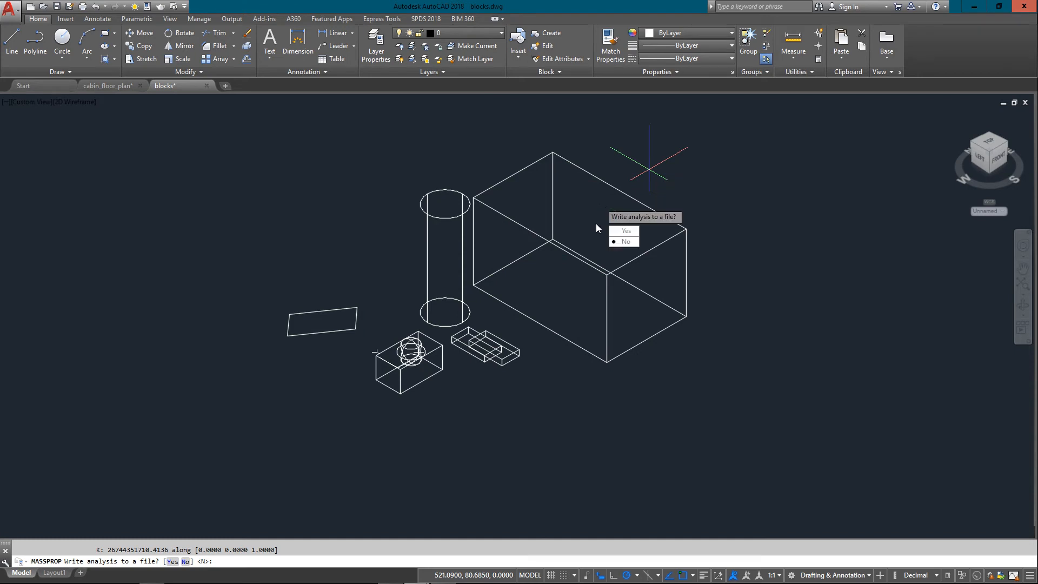
pyautogui.click(625, 241)
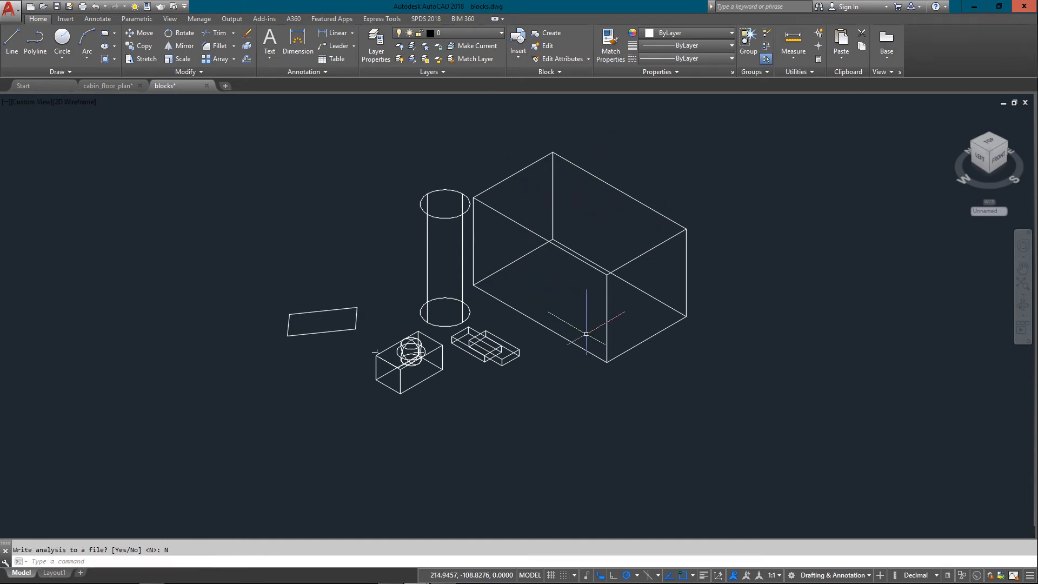
# Rerun MASSPROP (MAS) on the large box, then return to the cabin floor plan tab
pyautogui.click(586, 278)
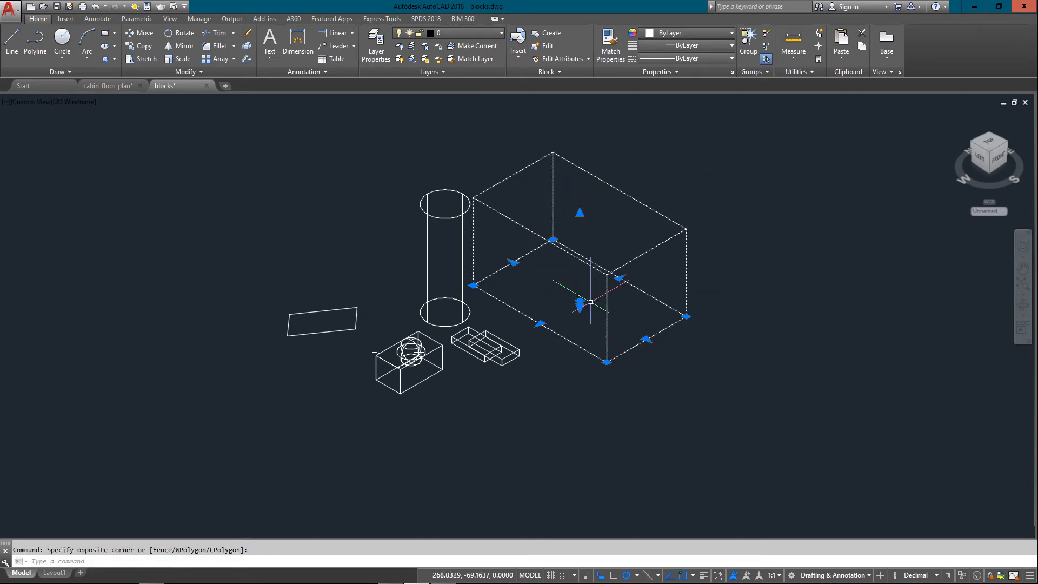
pyautogui.moveTo(606, 280)
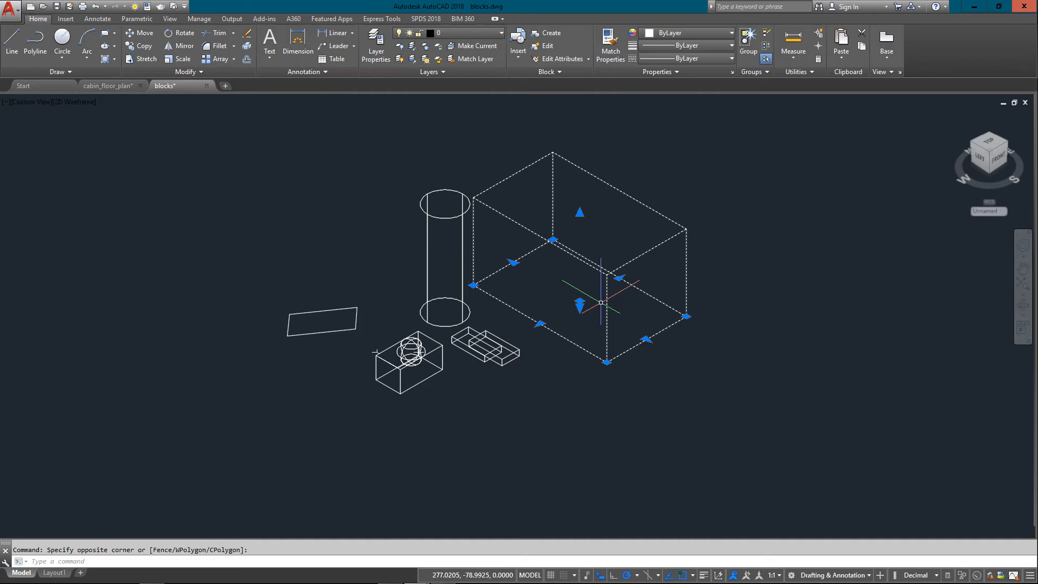
pyautogui.press('Escape')
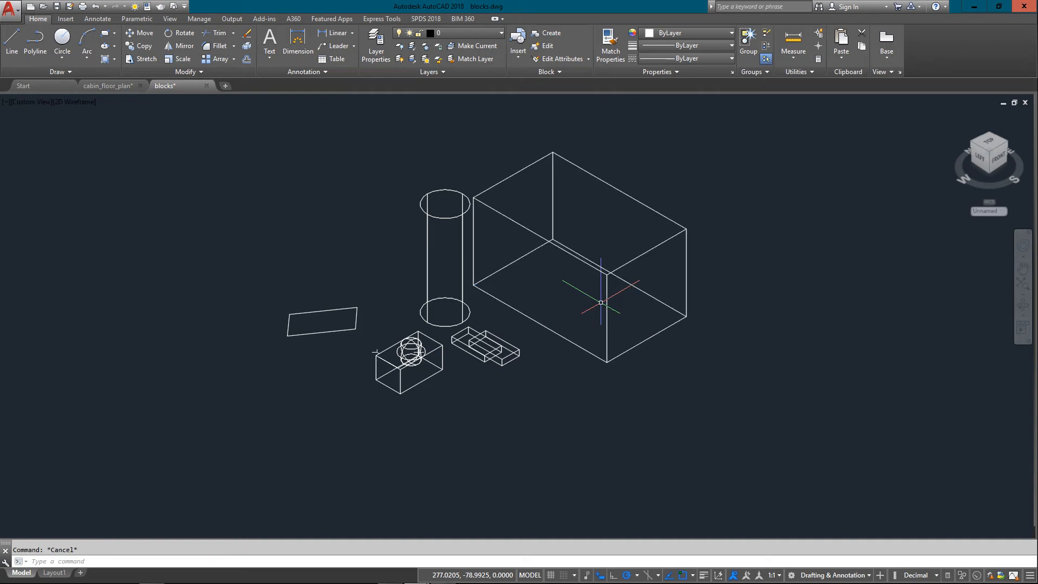
pyautogui.write('mas')
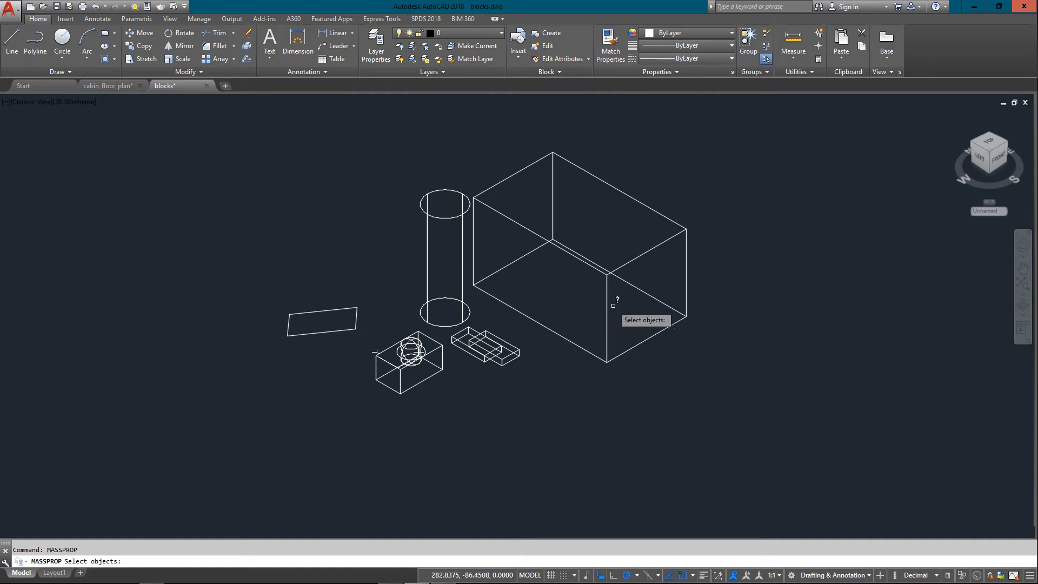
pyautogui.click(607, 306)
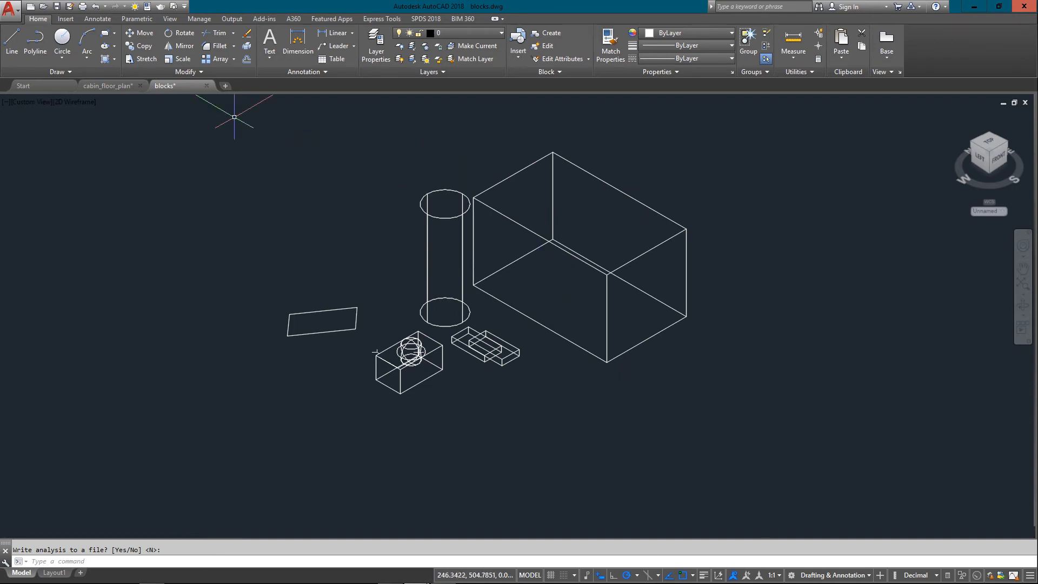
pyautogui.click(106, 85)
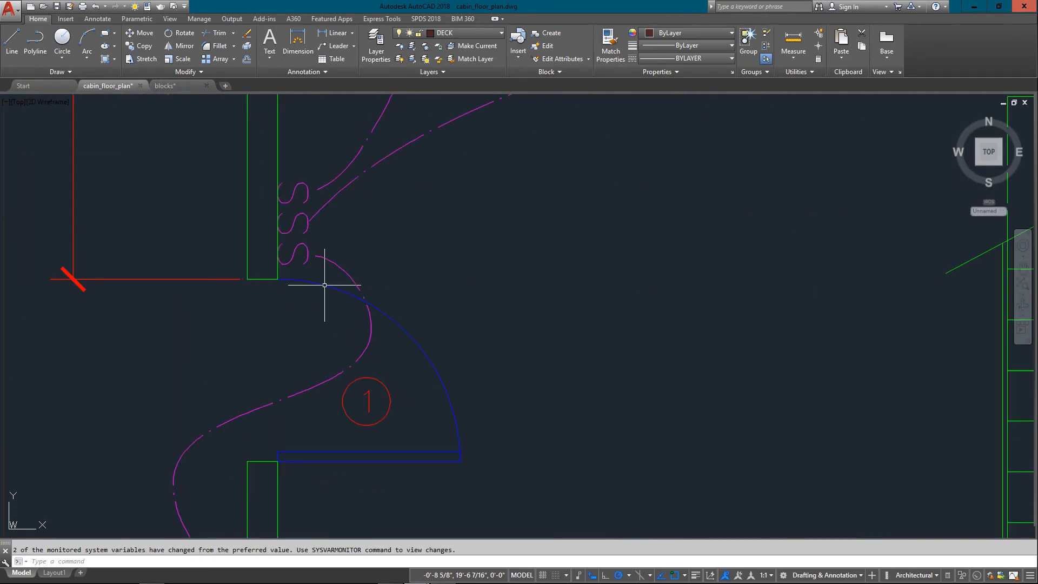
# LIST the LIGHT block's data, then door 1's arc and polyline, highlighting the arc's start angle
pyautogui.write('LI')
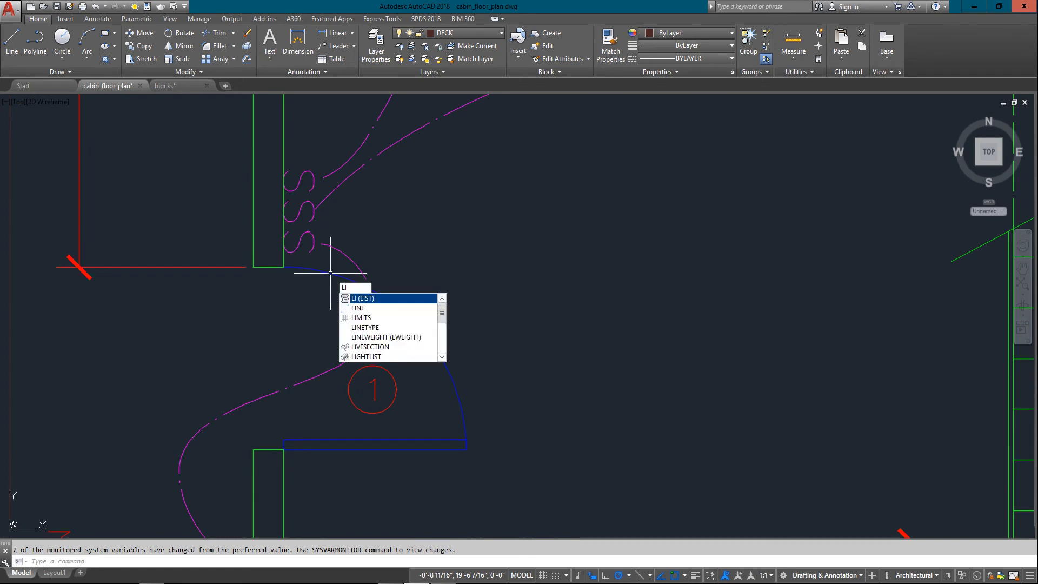
pyautogui.press('Enter')
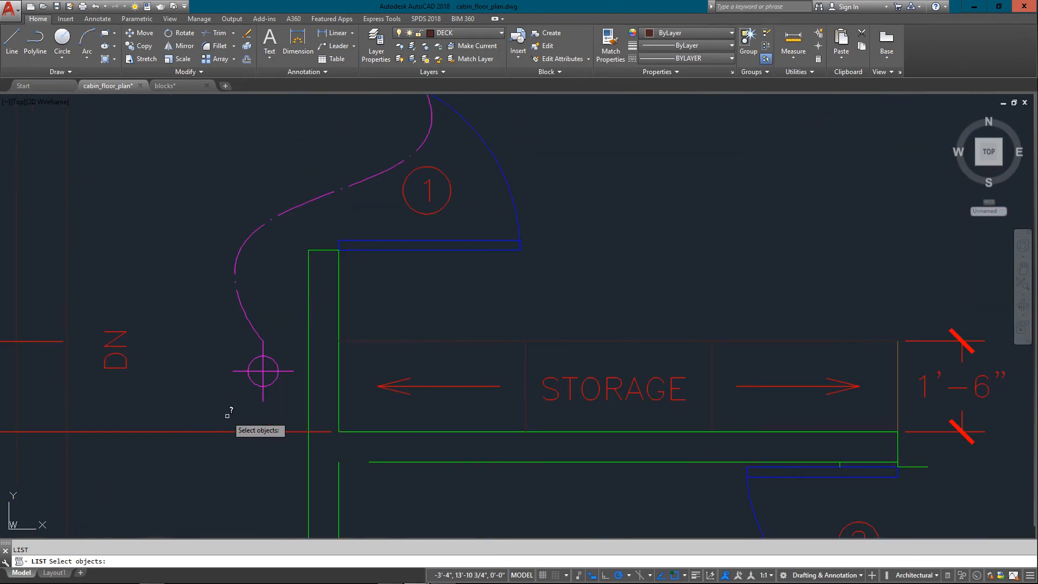
pyautogui.moveTo(272, 352)
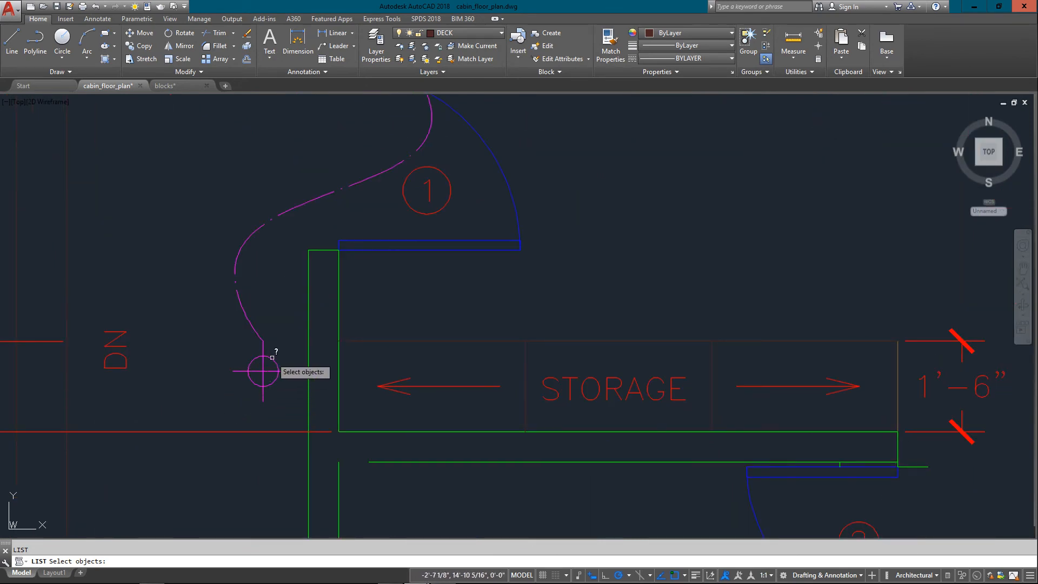
pyautogui.press('f2')
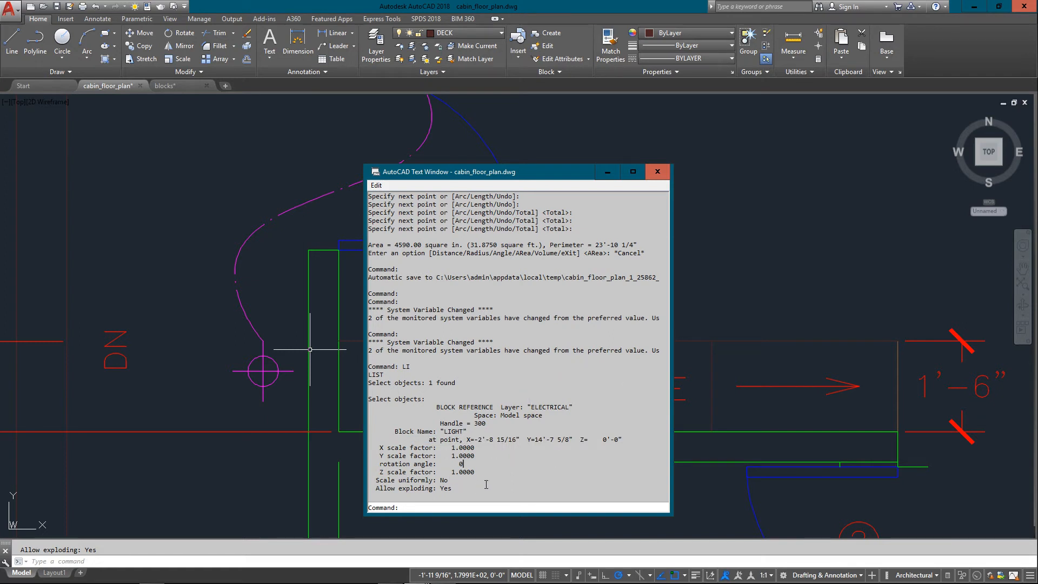
pyautogui.moveTo(648, 158)
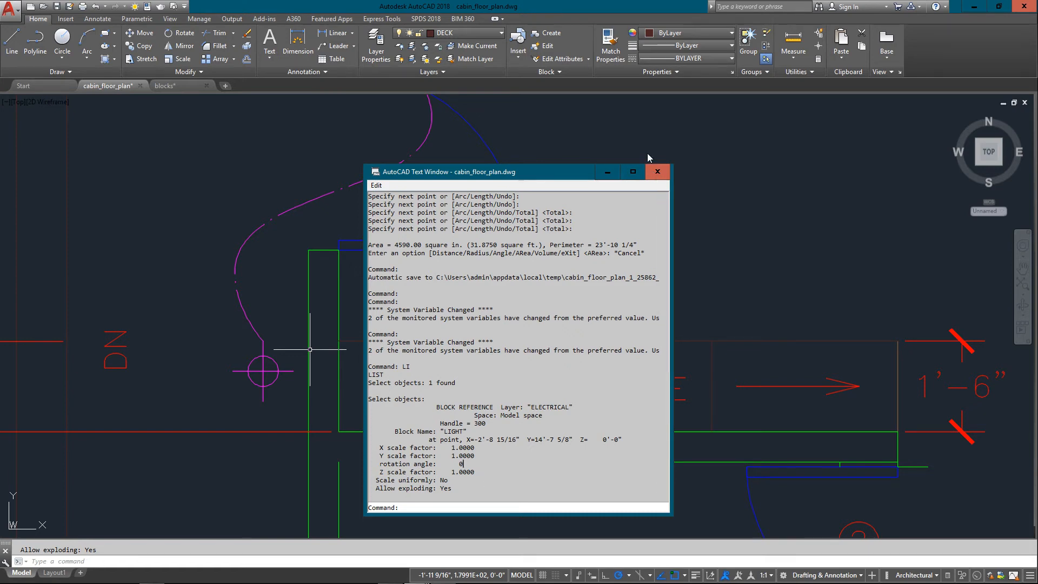
pyautogui.click(657, 172)
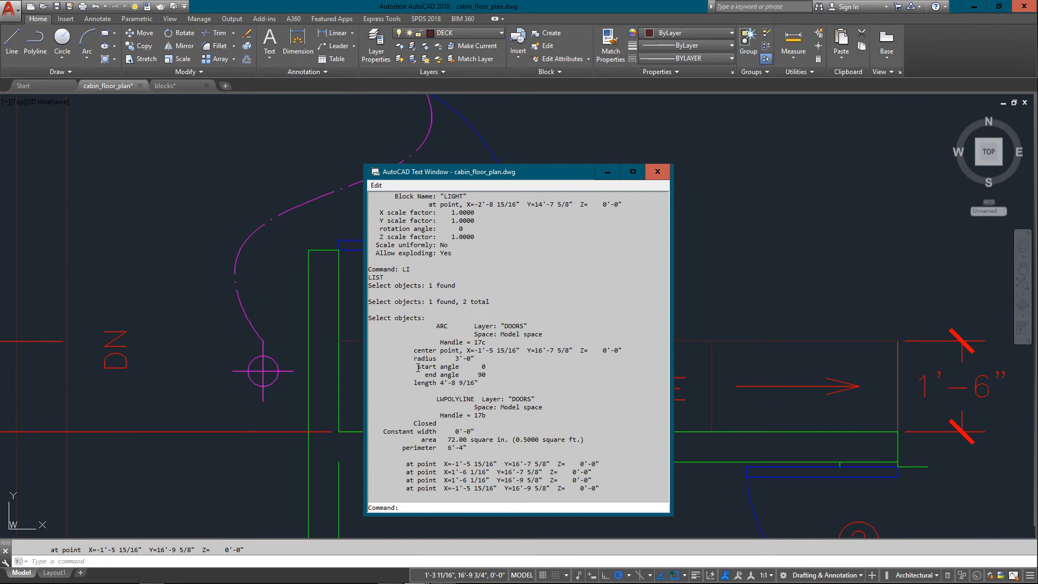
pyautogui.doubleClick(438, 367)
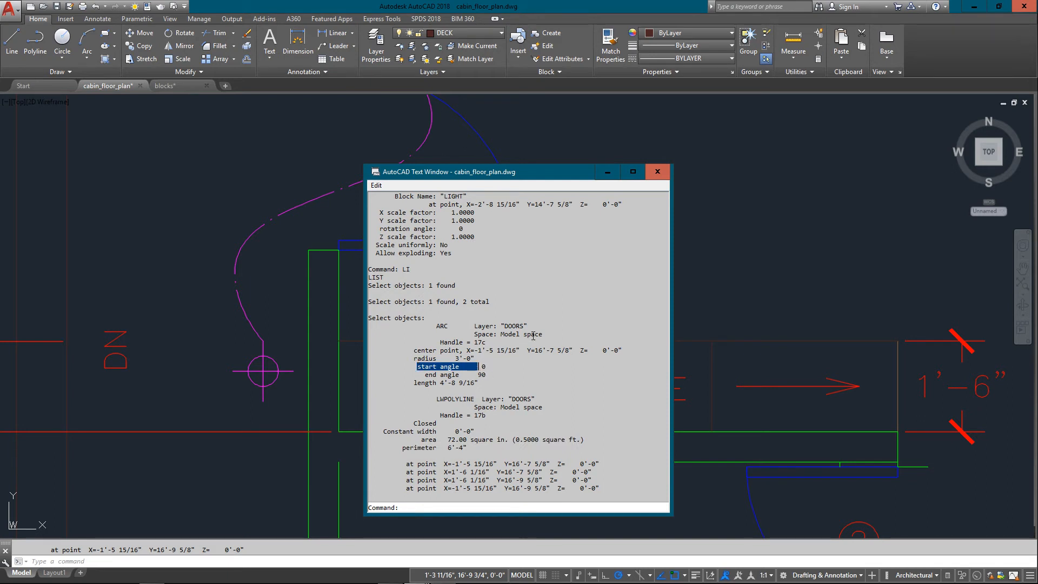
pyautogui.moveTo(658, 172)
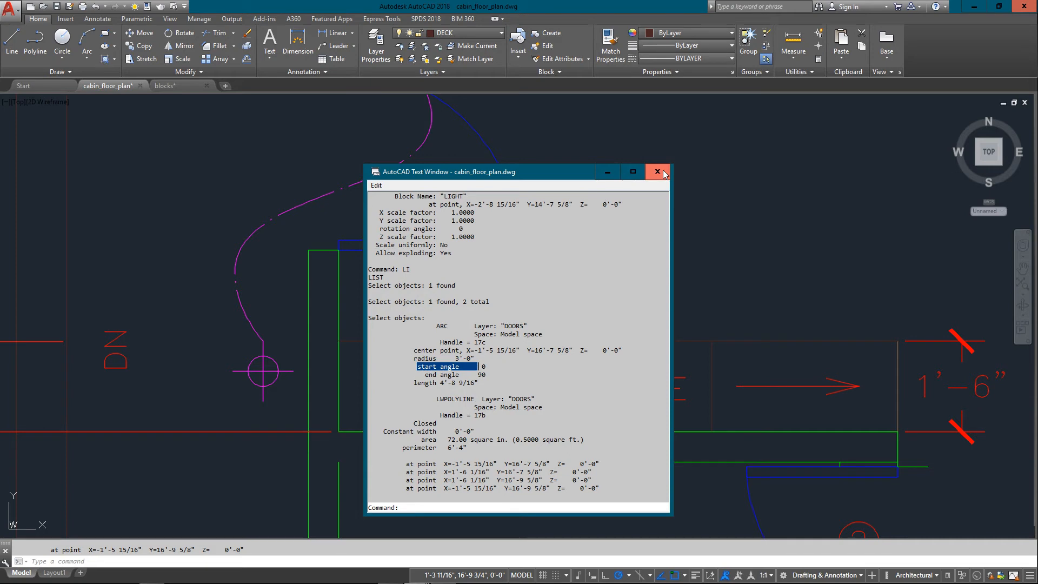
# LIST the STORAGE text label, noting its ROMANS style on layer DIM, and close the Text Window
pyautogui.click(658, 172)
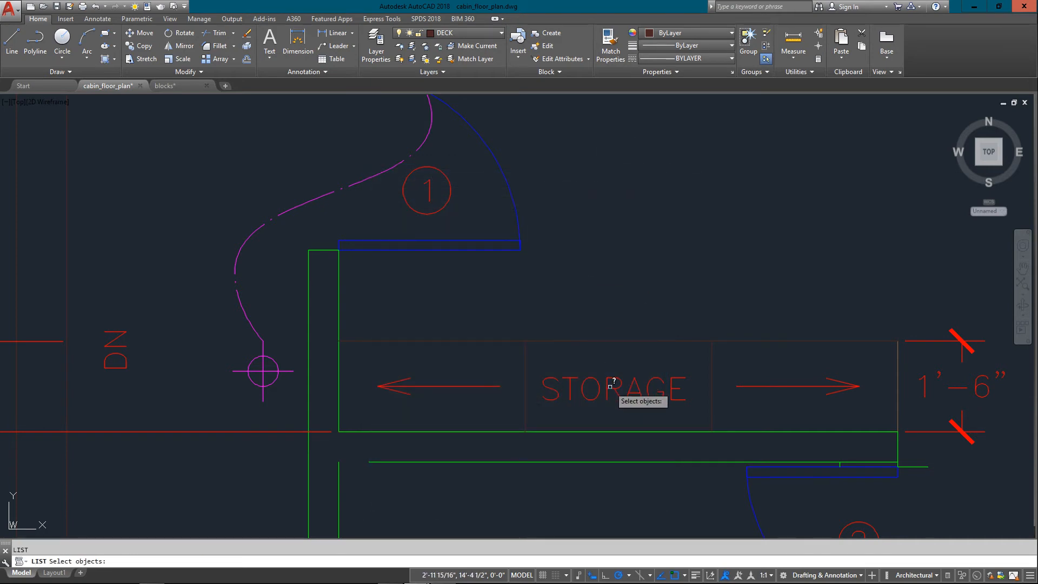
pyautogui.click(609, 387)
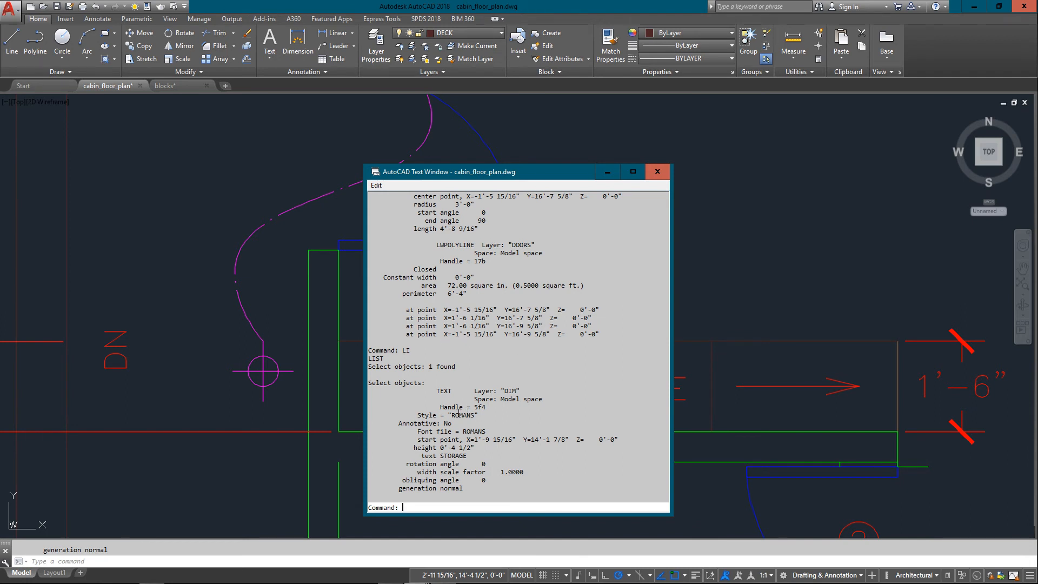
pyautogui.doubleClick(463, 415)
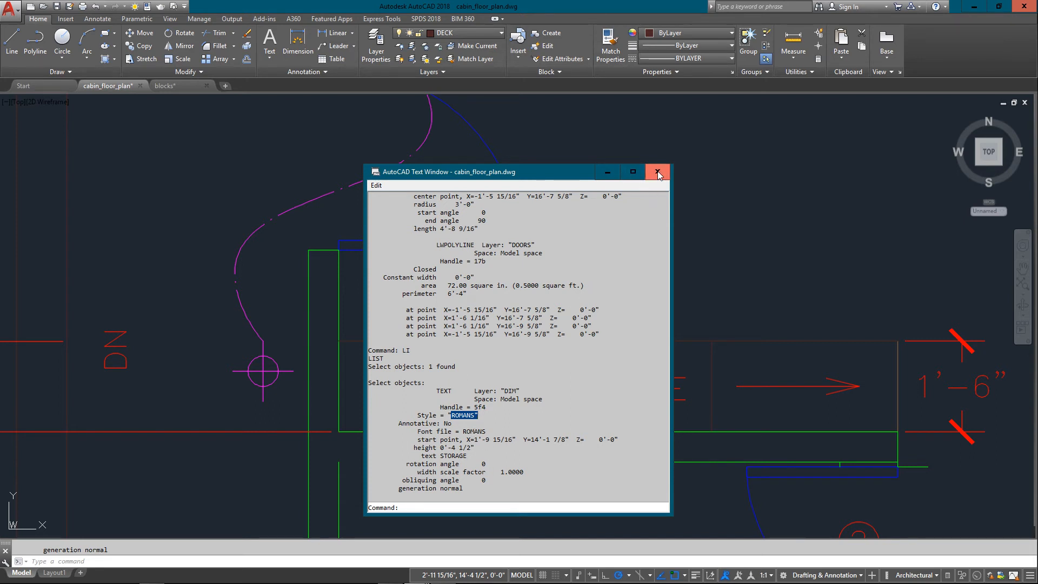
pyautogui.click(657, 172)
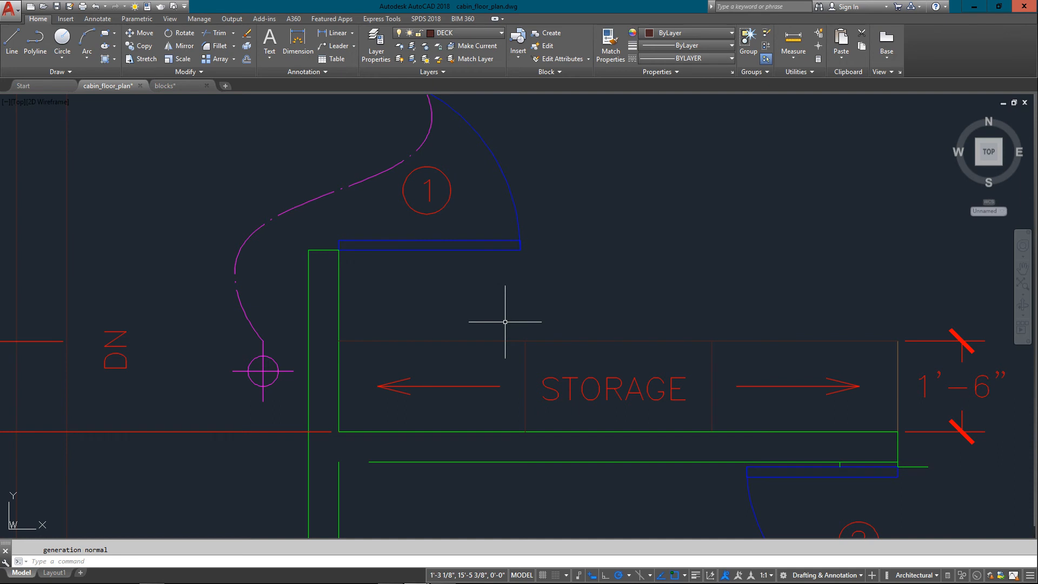
# Query the door-frame wall corner with ID: X -1'-11 15/16", Y 16'-7 5/8", Z 0'-0"
pyautogui.write('ID Specify point:')
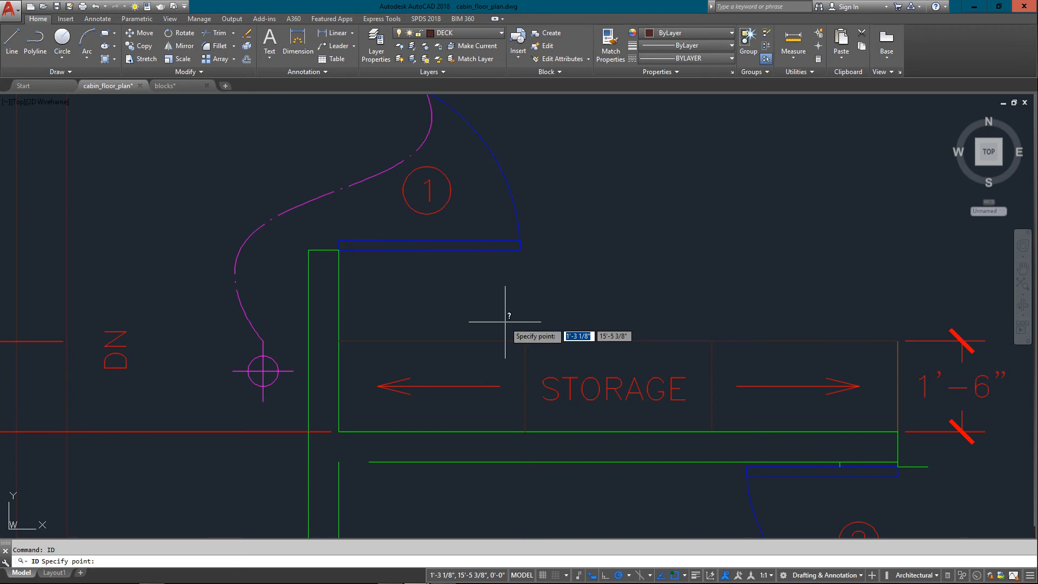
pyautogui.moveTo(337, 250)
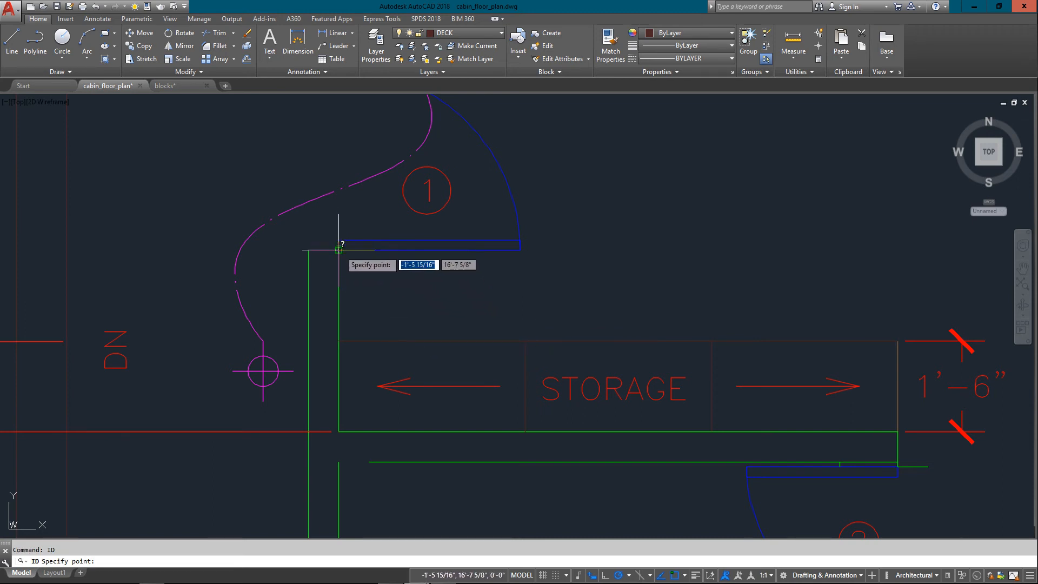
pyautogui.moveTo(308, 250)
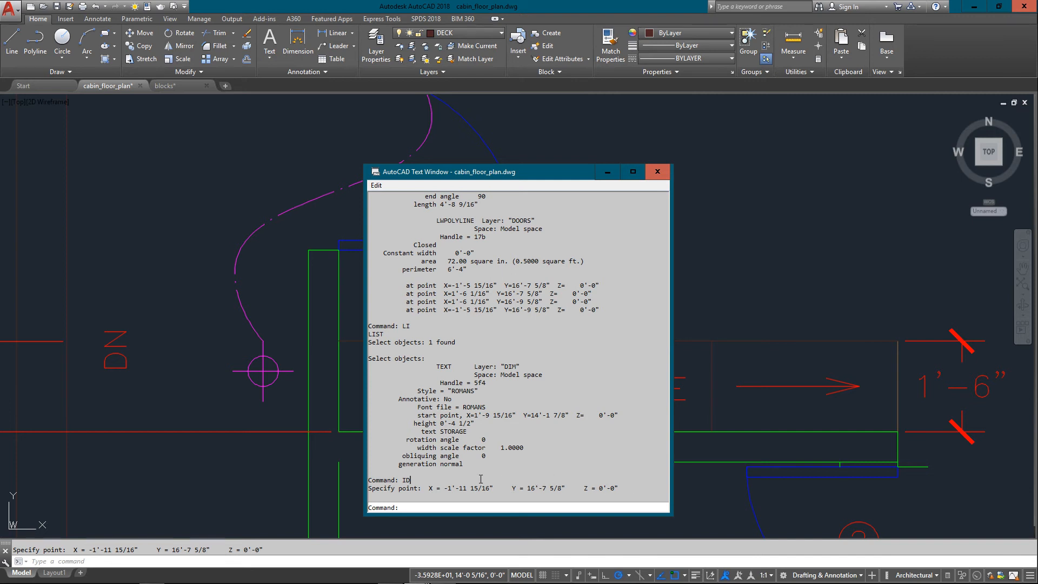
pyautogui.click(657, 172)
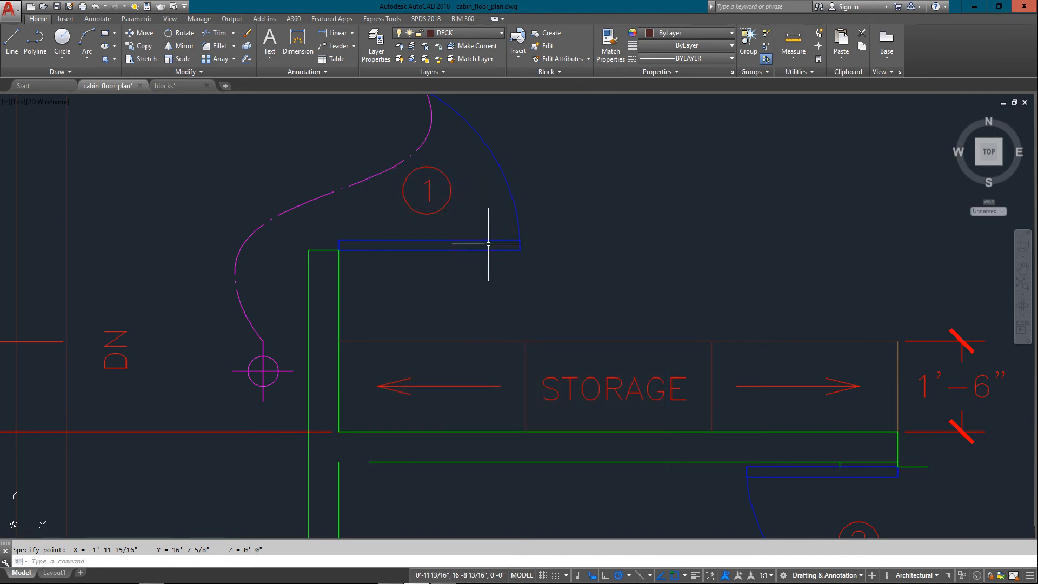
pyautogui.moveTo(491, 246)
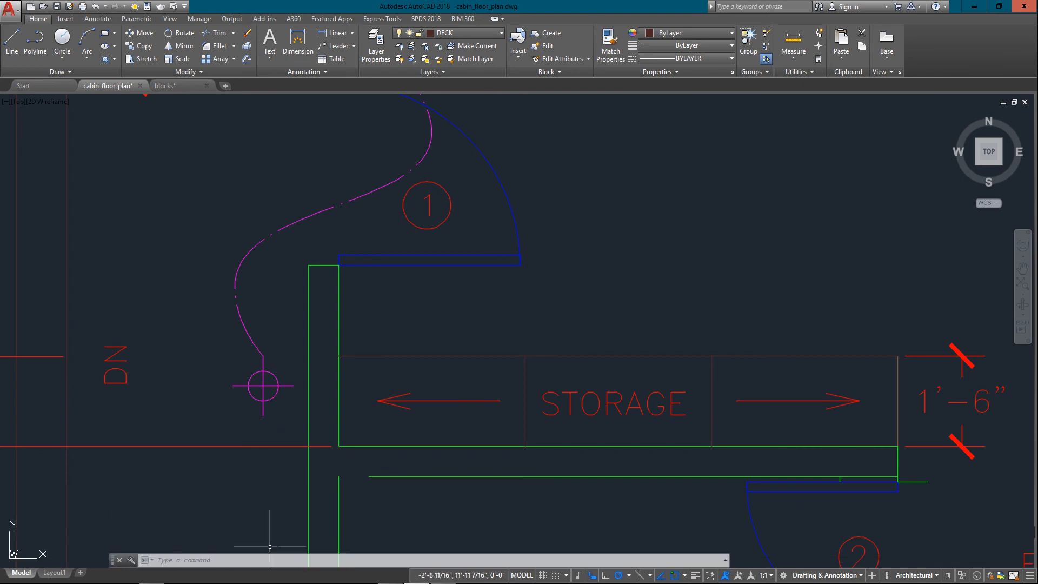
pyautogui.moveTo(271, 543)
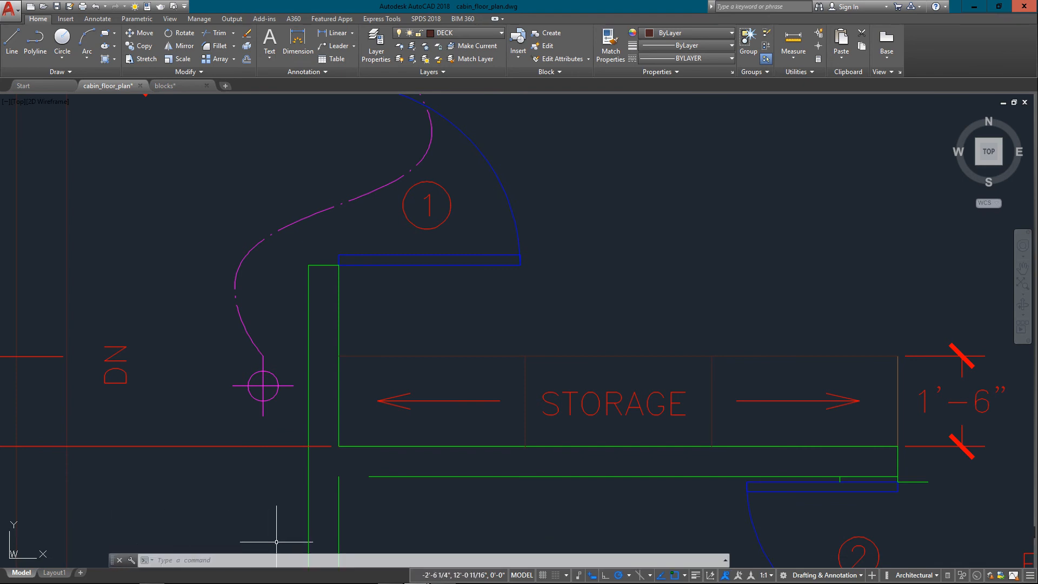
pyautogui.moveTo(284, 538)
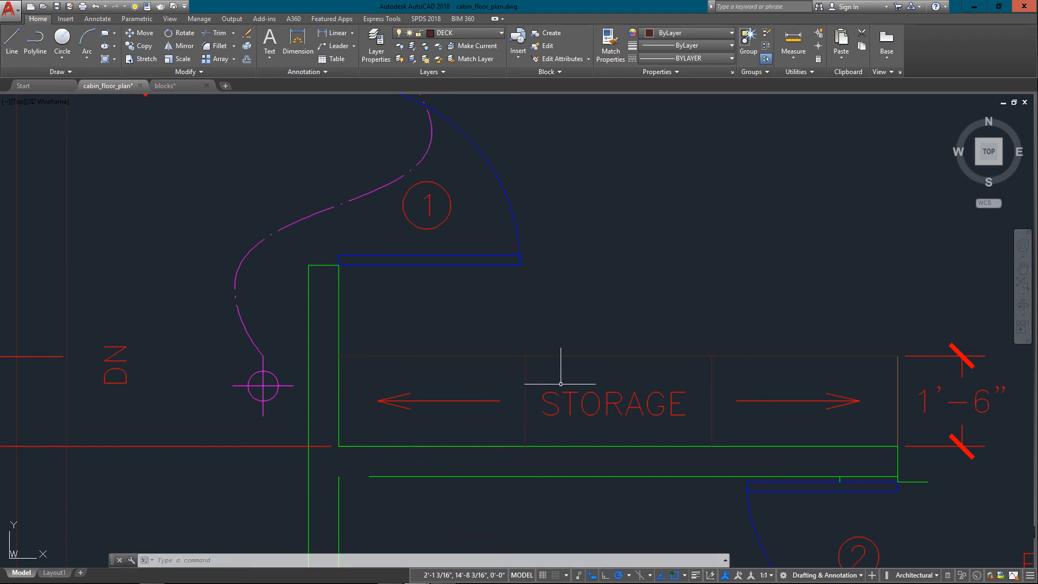
pyautogui.moveTo(461, 574)
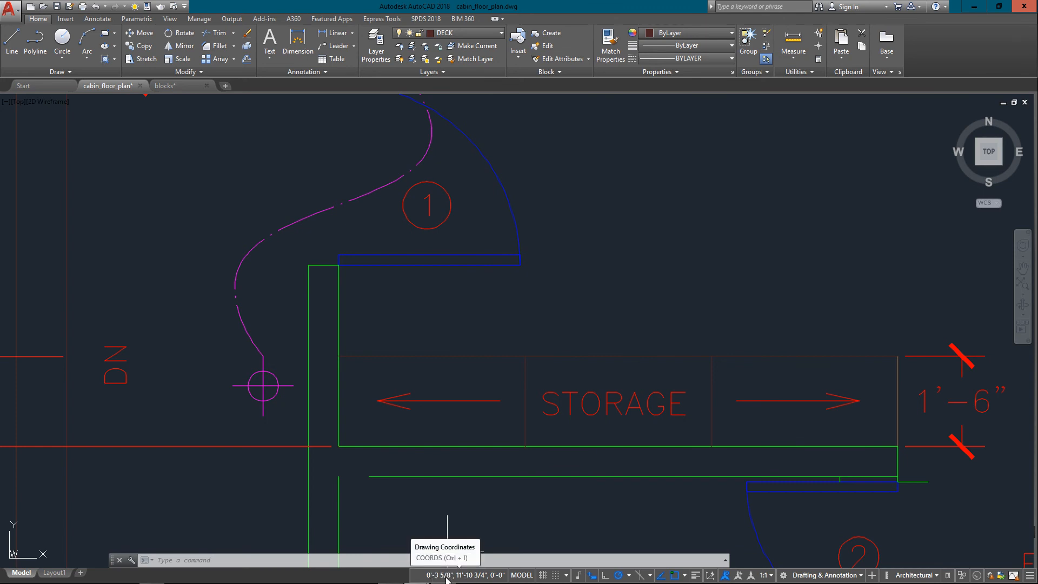
pyautogui.moveTo(446, 312)
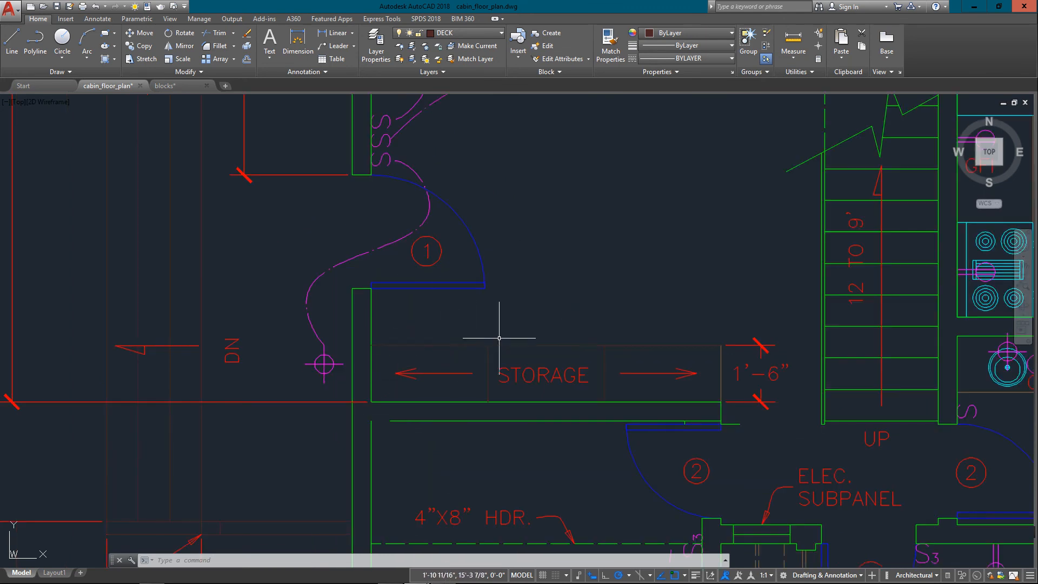
# Select the line above STORAGE, start a grip stretch, then cancel it leaving the line unchanged
pyautogui.click(486, 344)
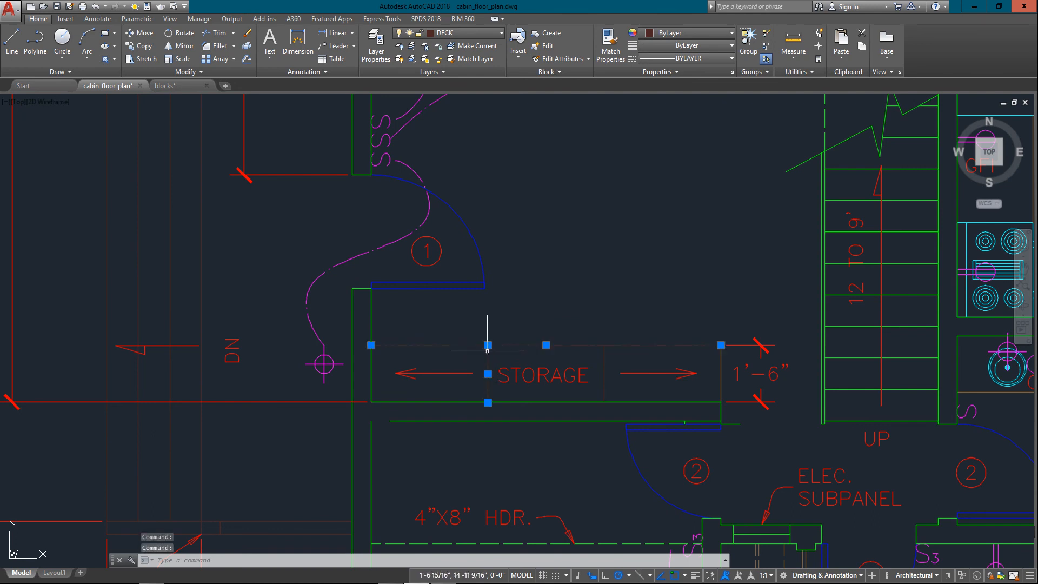
pyautogui.click(488, 345)
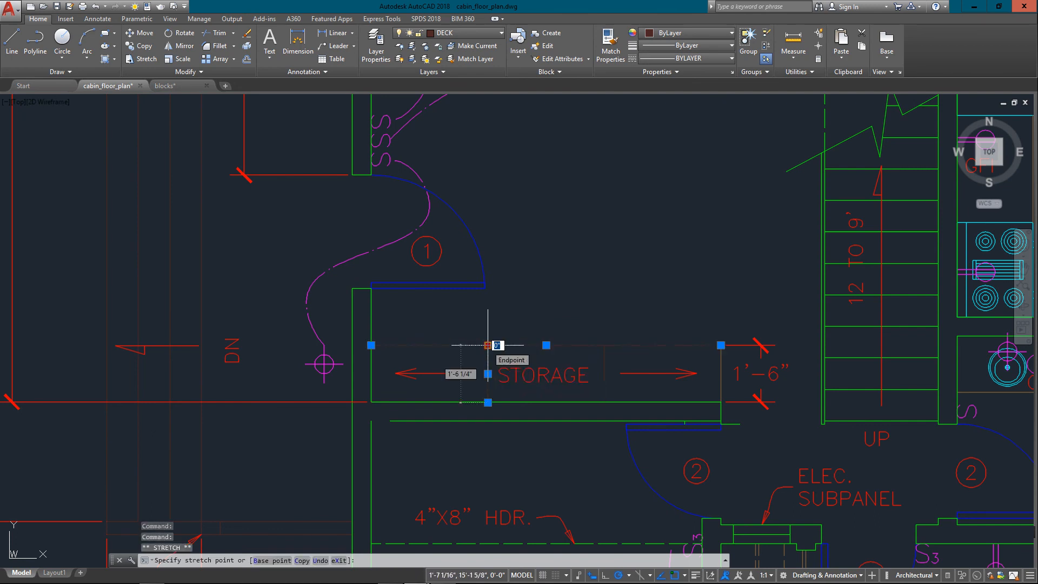
pyautogui.press('Escape')
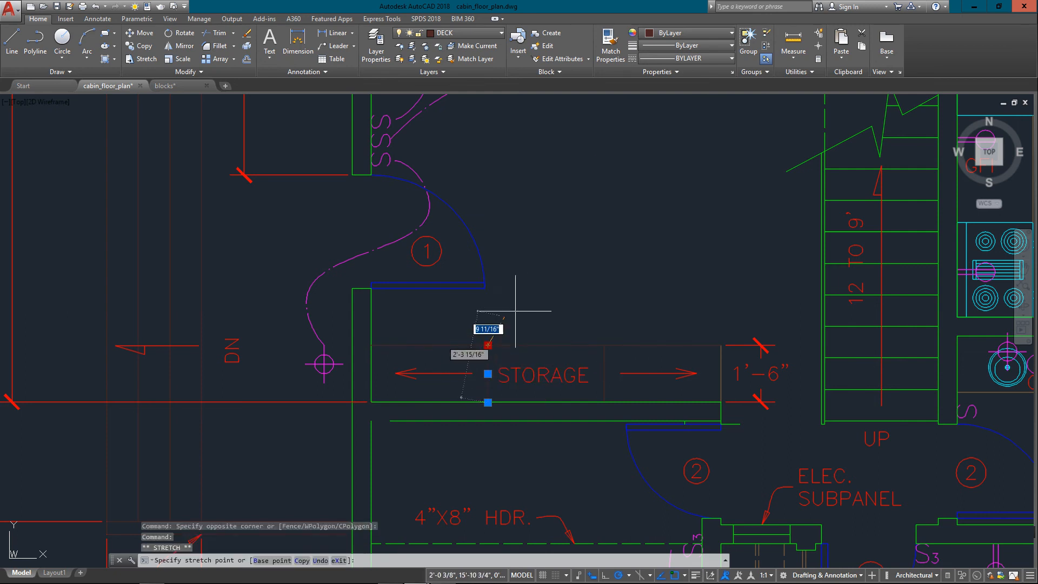
pyautogui.press('Escape')
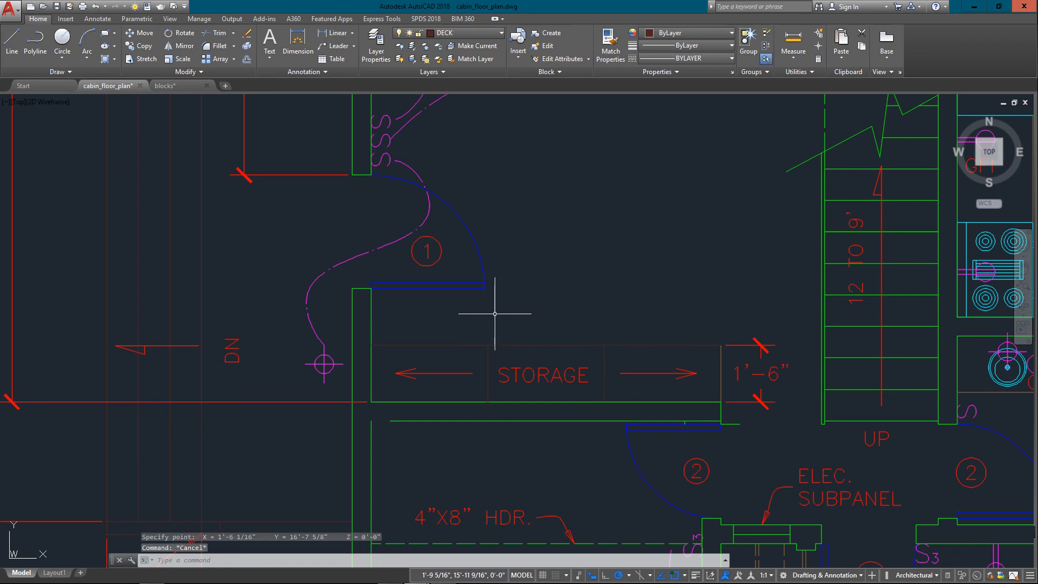
pyautogui.moveTo(505, 315)
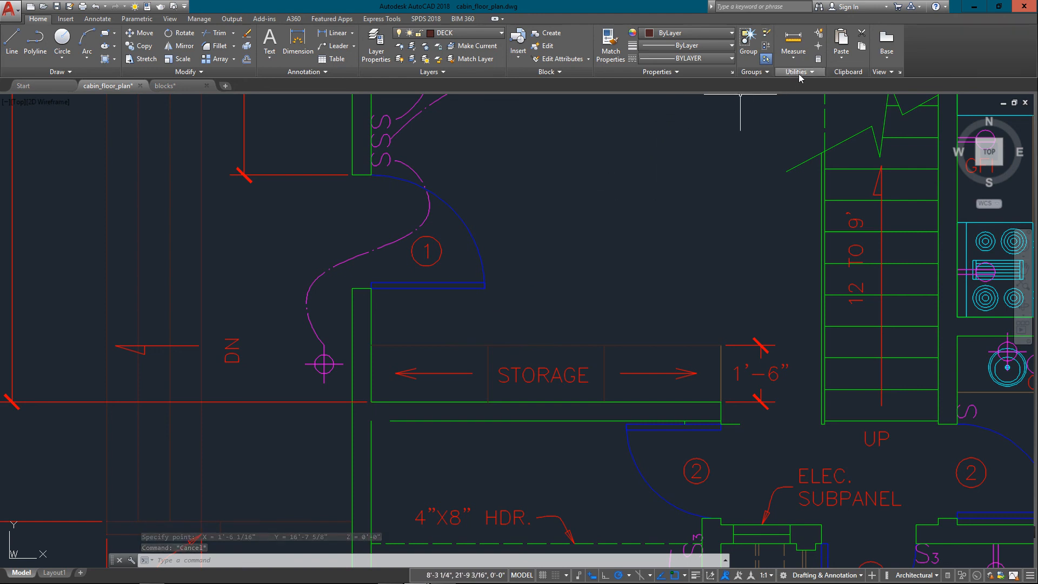
pyautogui.click(793, 46)
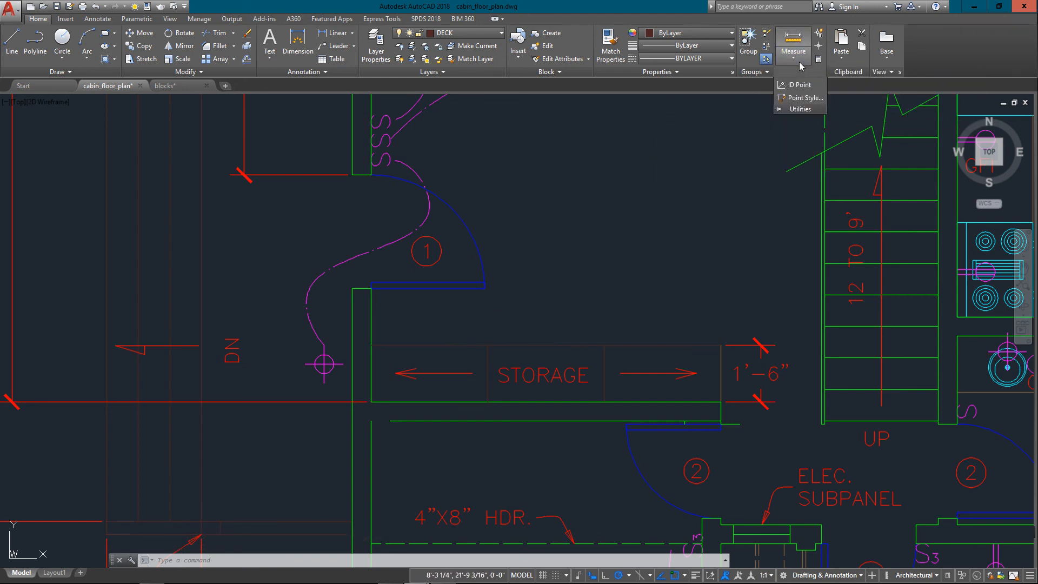
pyautogui.moveTo(818, 34)
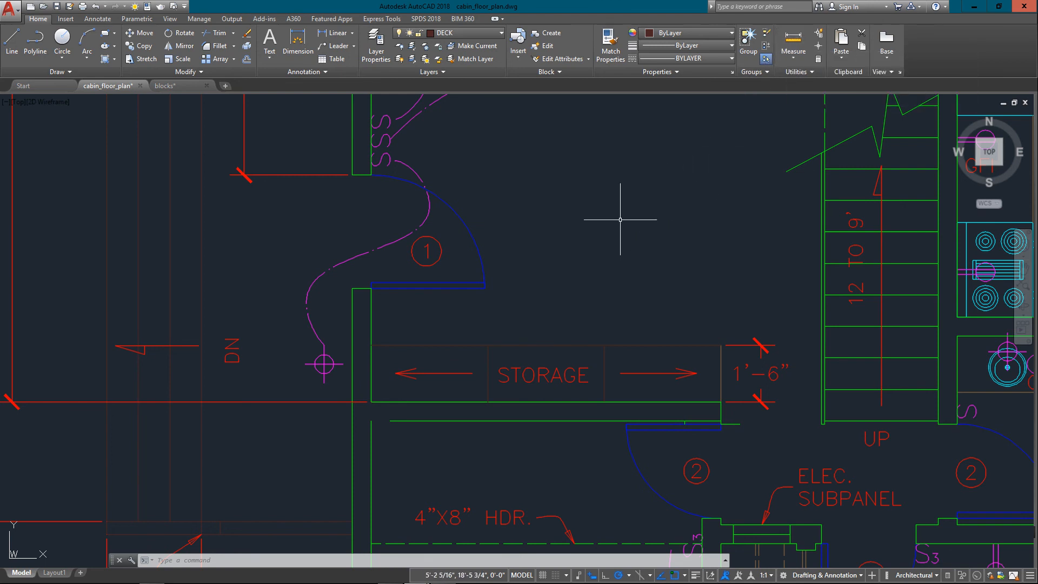
pyautogui.moveTo(603, 226)
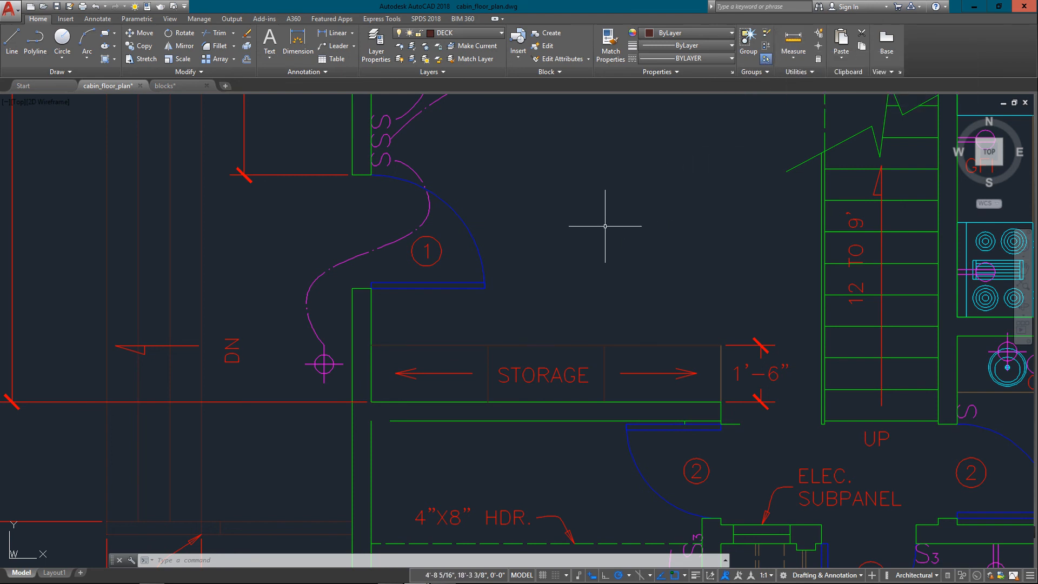